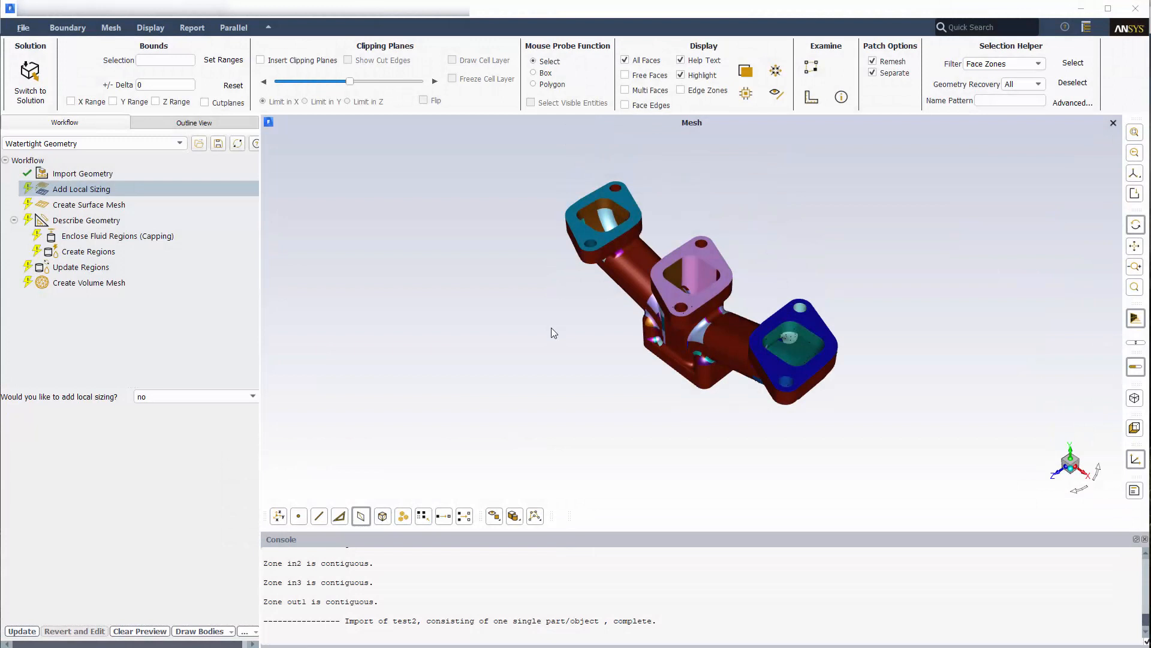
pyautogui.moveTo(565, 289)
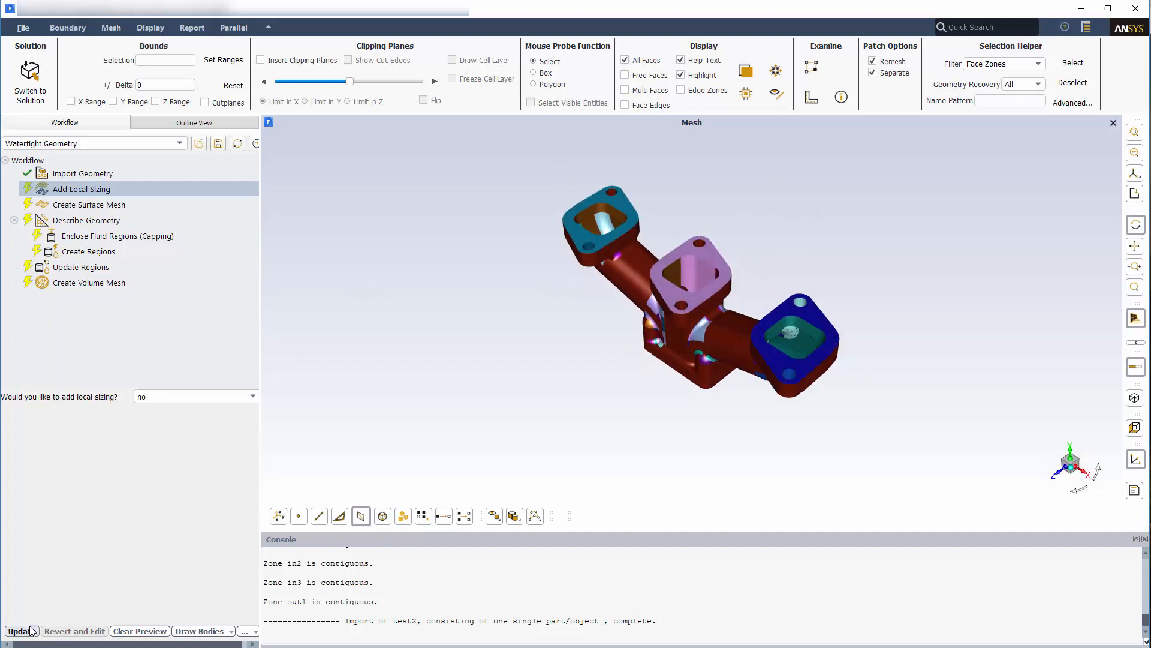
# Step: Keep local sizing off and generate the surface mesh, reaching maximum skewness 0.80
pyautogui.click(18, 630)
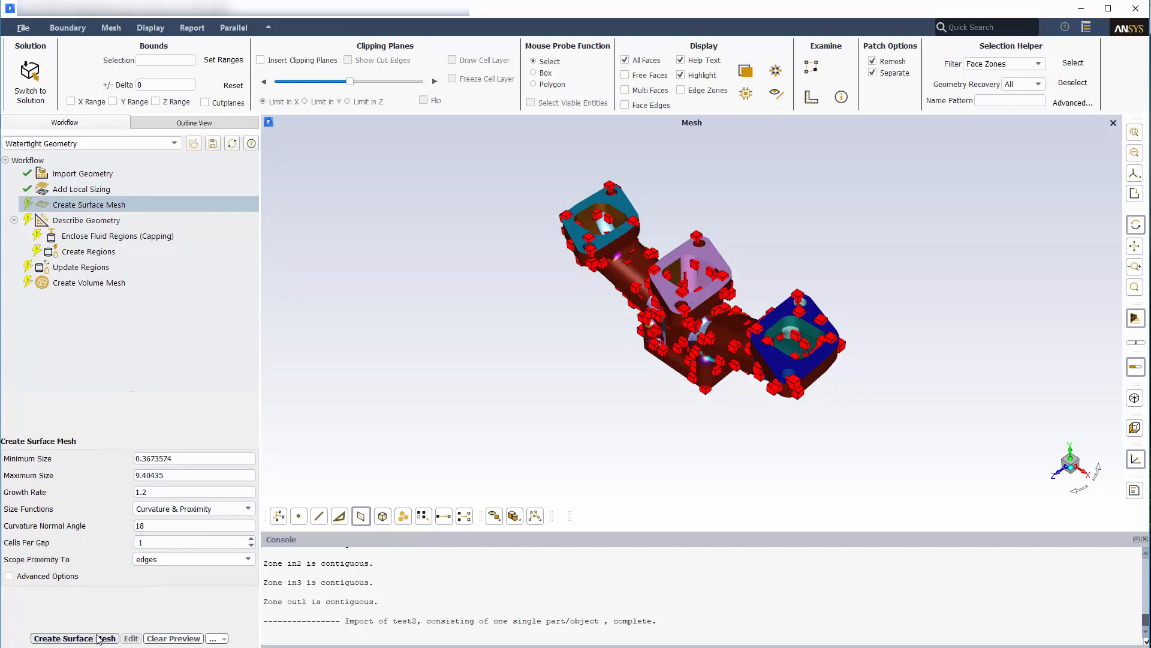
pyautogui.click(74, 637)
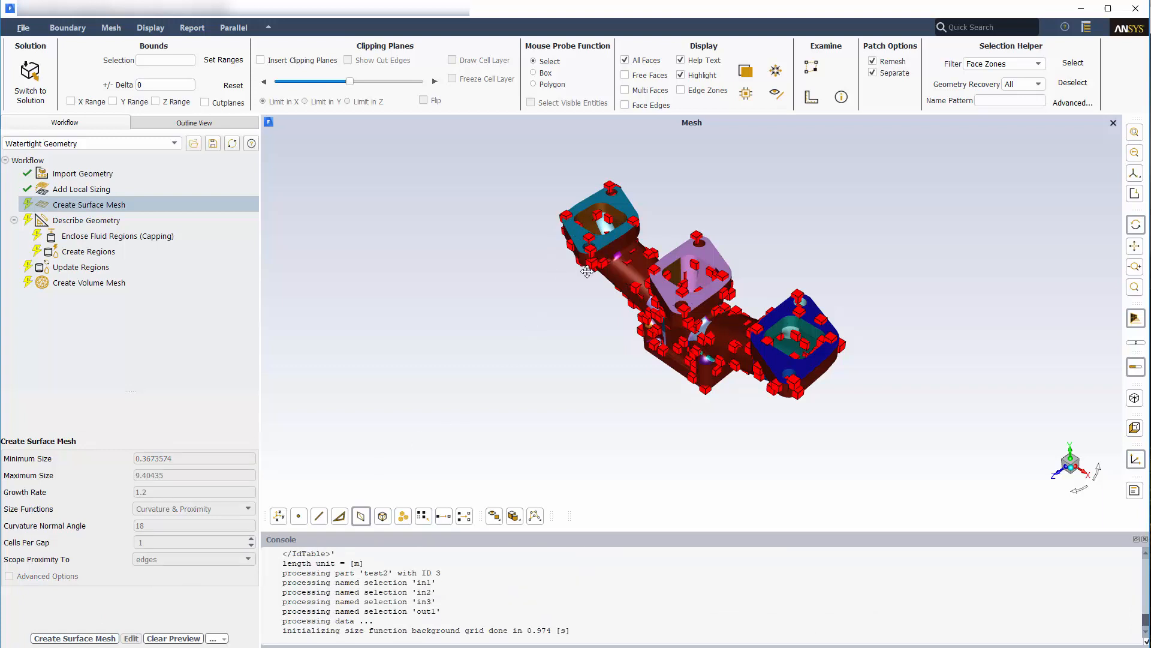
pyautogui.click(74, 636)
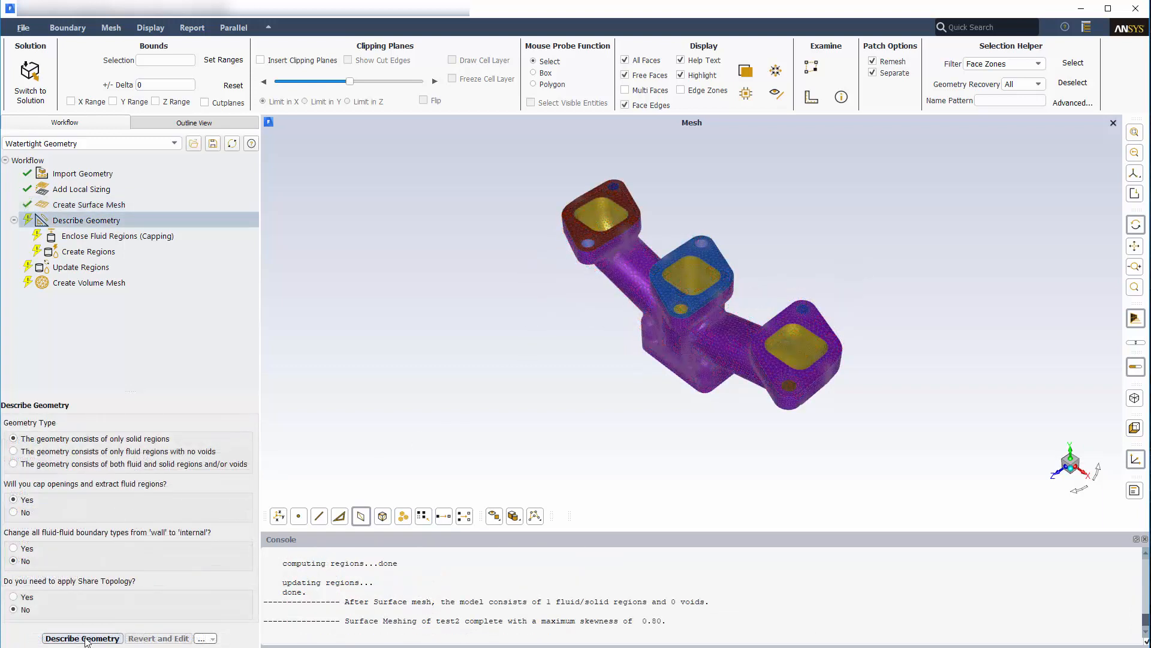
# Step: Describe the geometry as fluid and solid regions
pyautogui.click(14, 463)
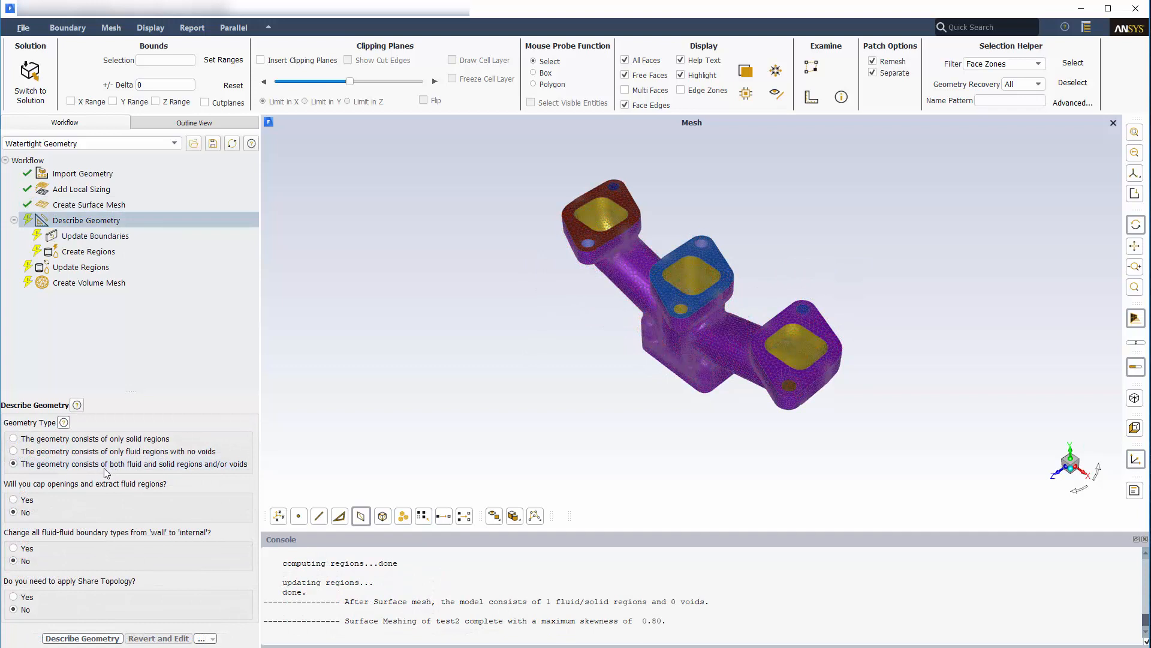
pyautogui.click(82, 637)
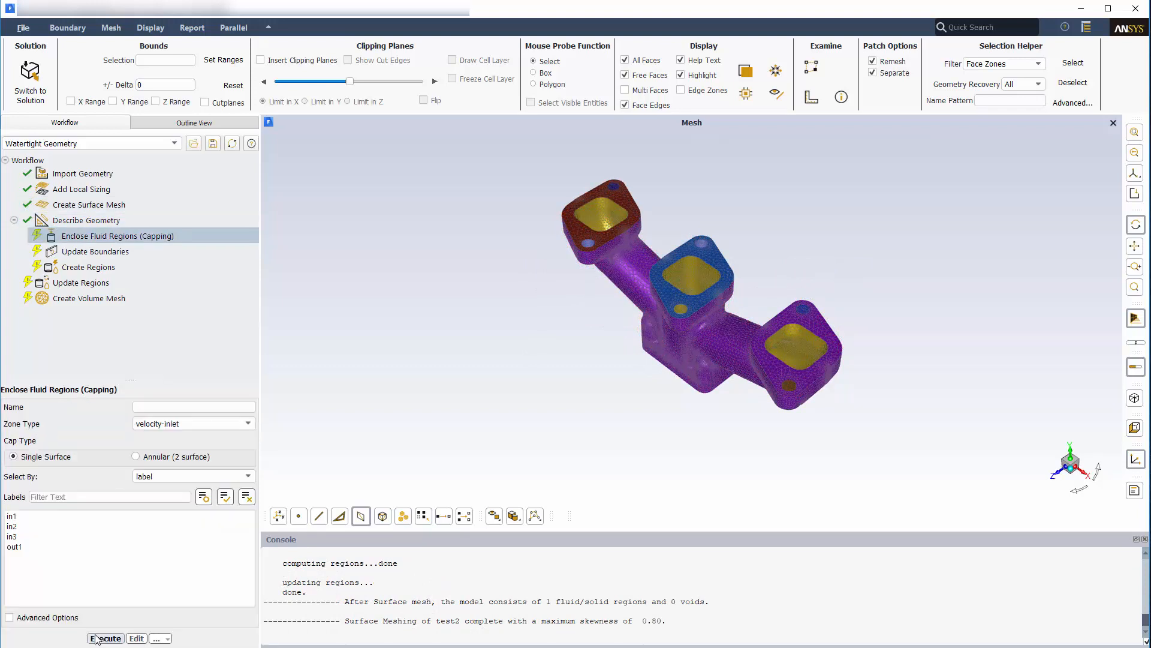
# Step: Cap openings in1–in3 as 'inlets' and out1 as 'outlets'
pyautogui.click(106, 638)
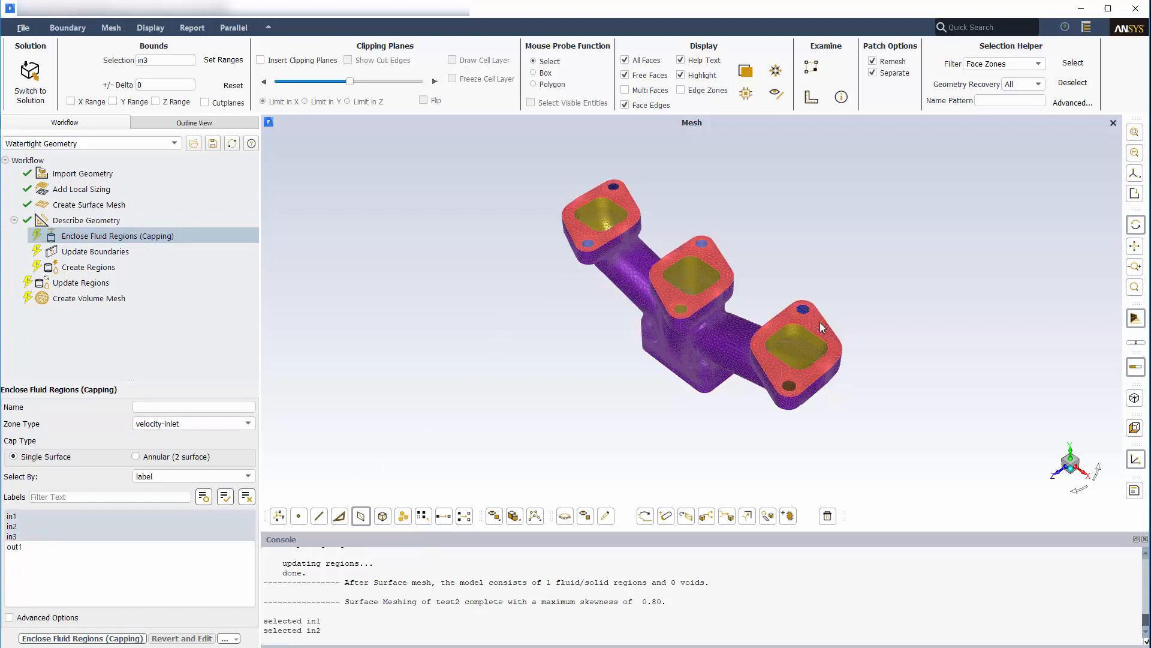
pyautogui.write('inlets')
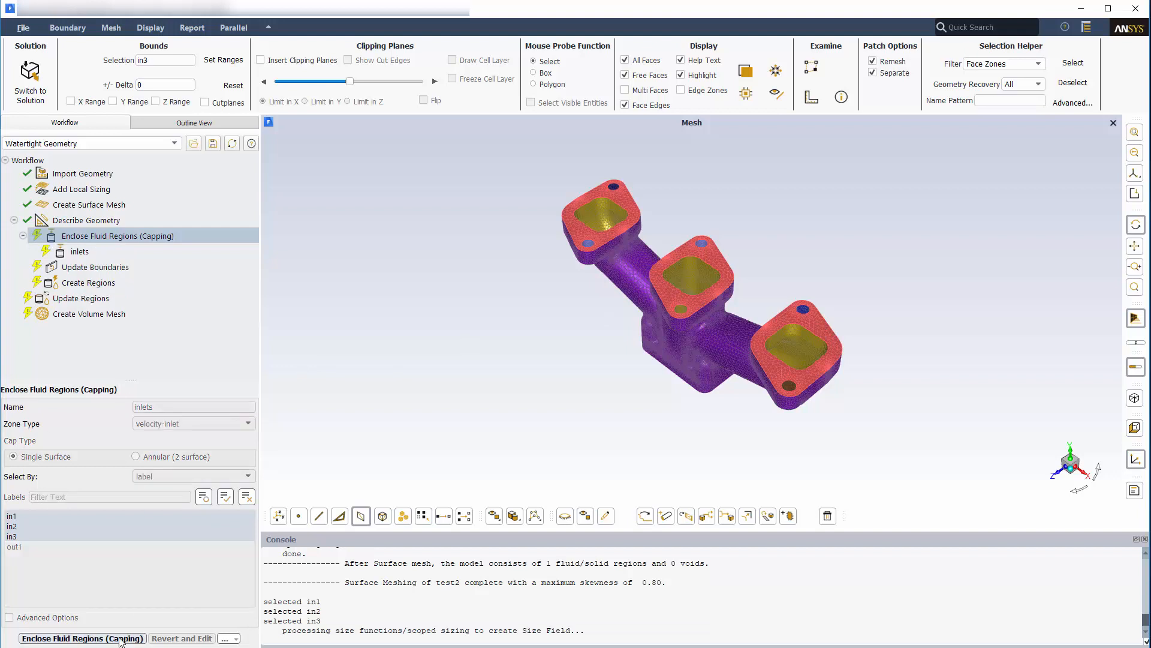
pyautogui.click(83, 637)
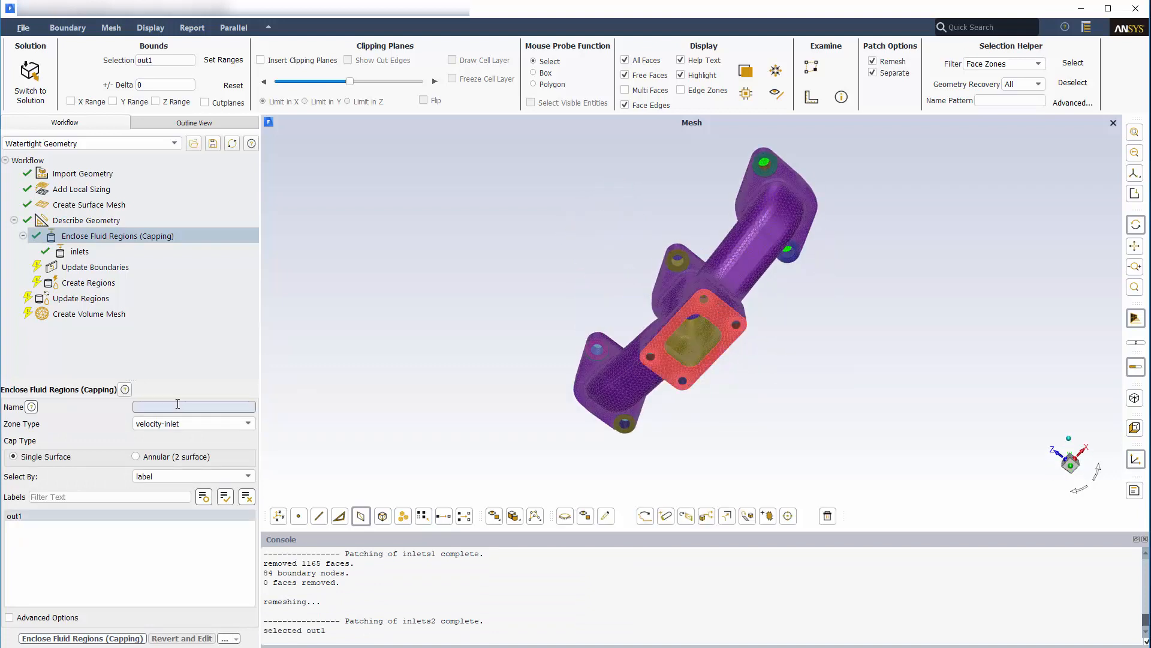
pyautogui.write('outlets')
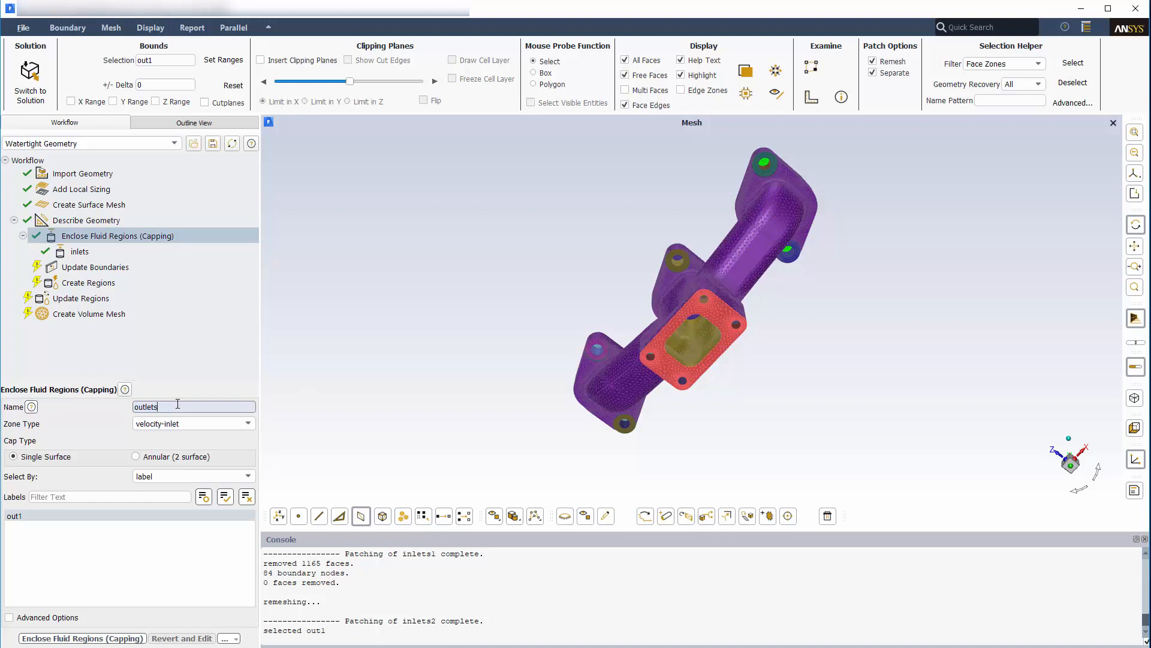
pyautogui.click(193, 423)
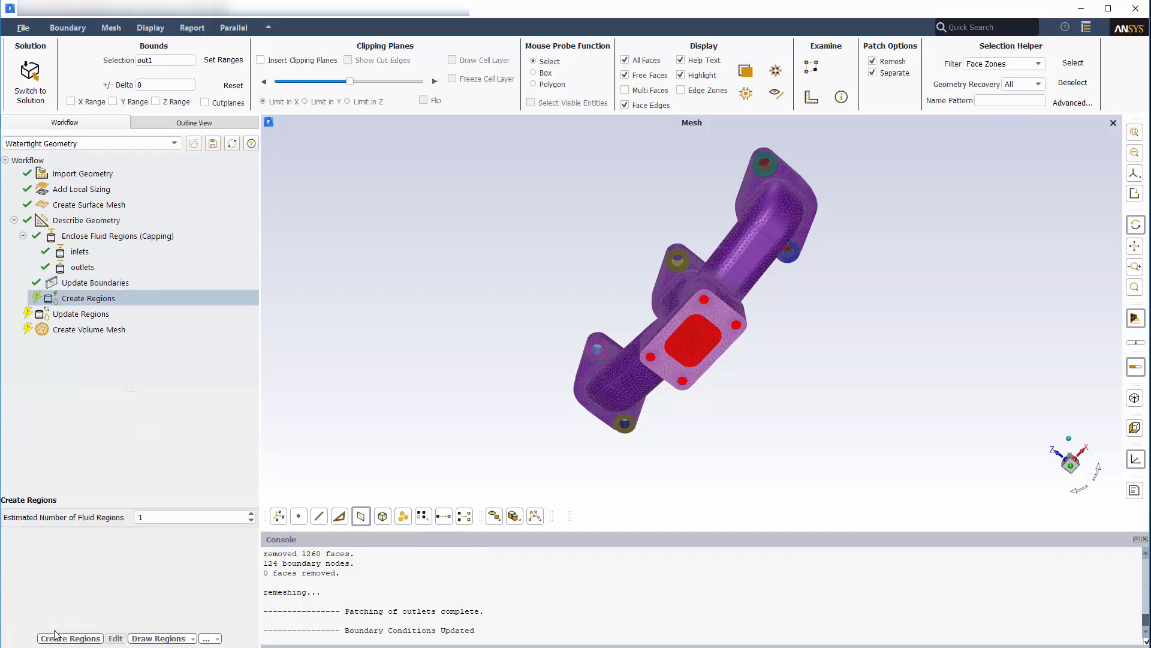
# Step: Create and update the fluid region, then generate the polyhedral volume mesh of 287,625 cells
pyautogui.click(69, 637)
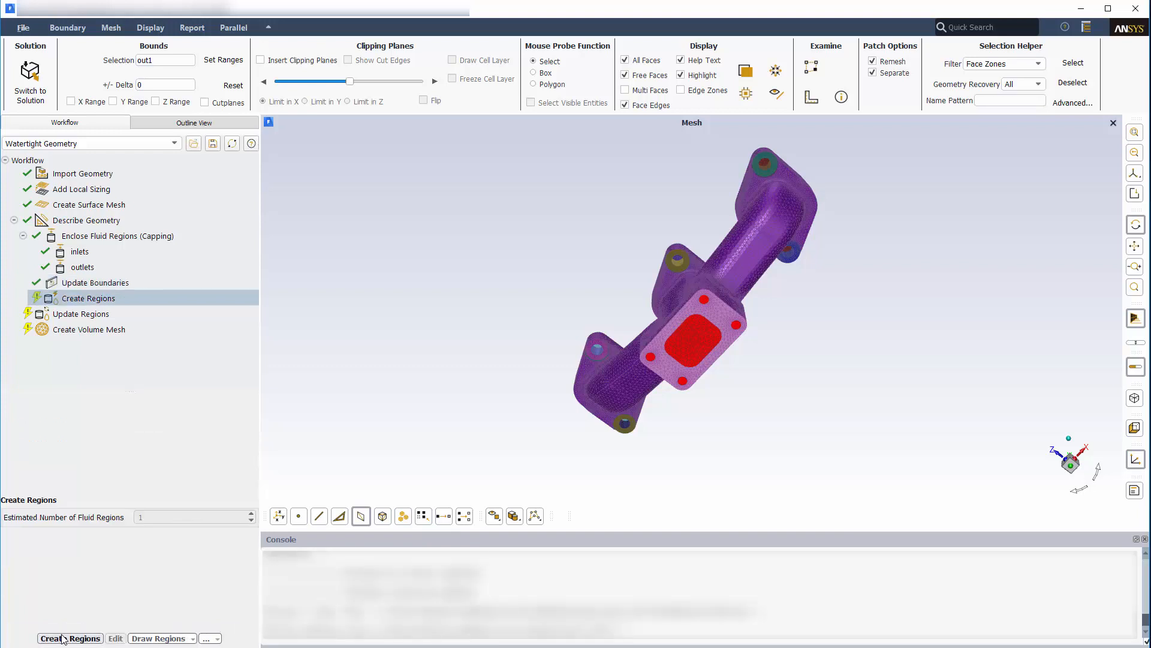
pyautogui.click(70, 638)
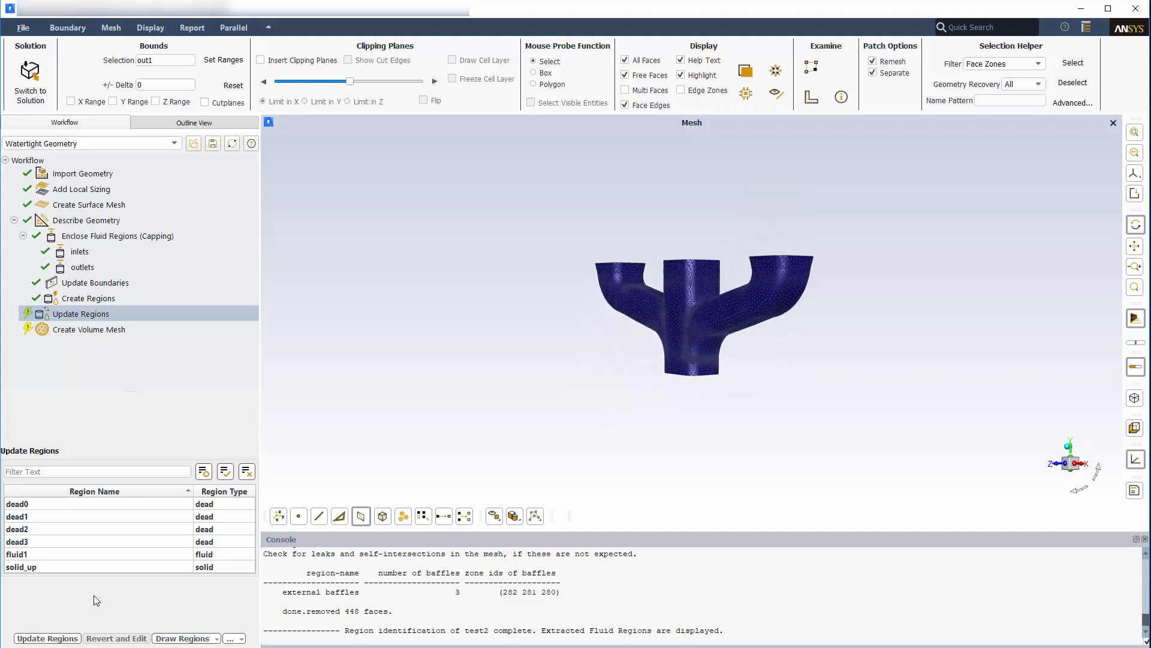
pyautogui.click(88, 329)
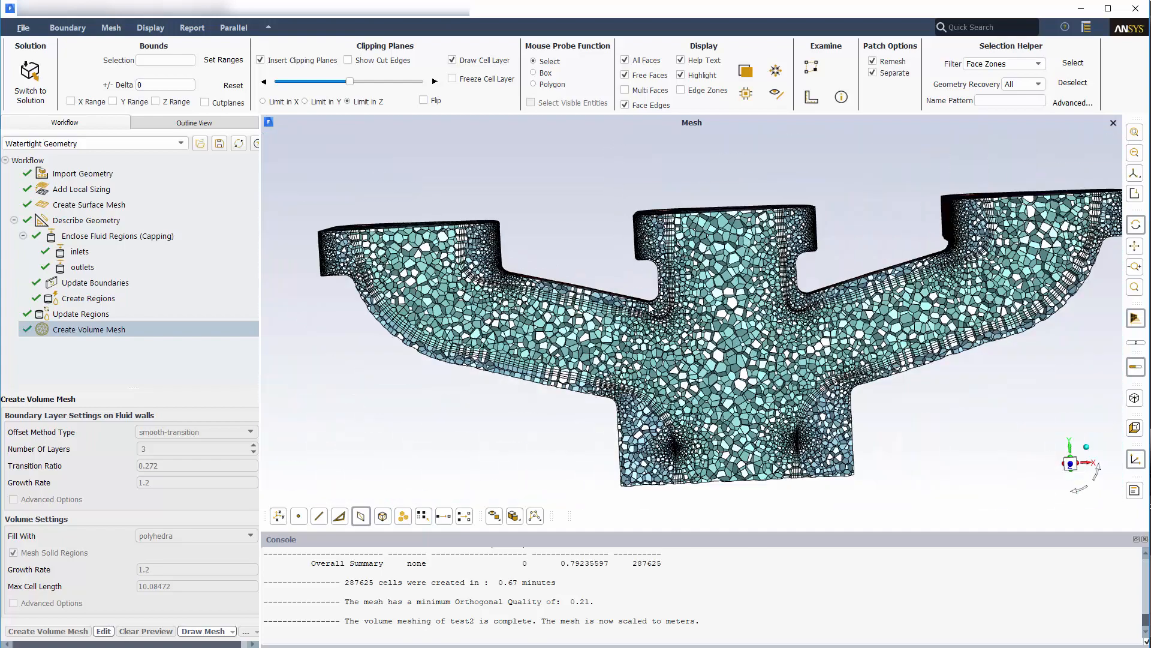
pyautogui.click(111, 27)
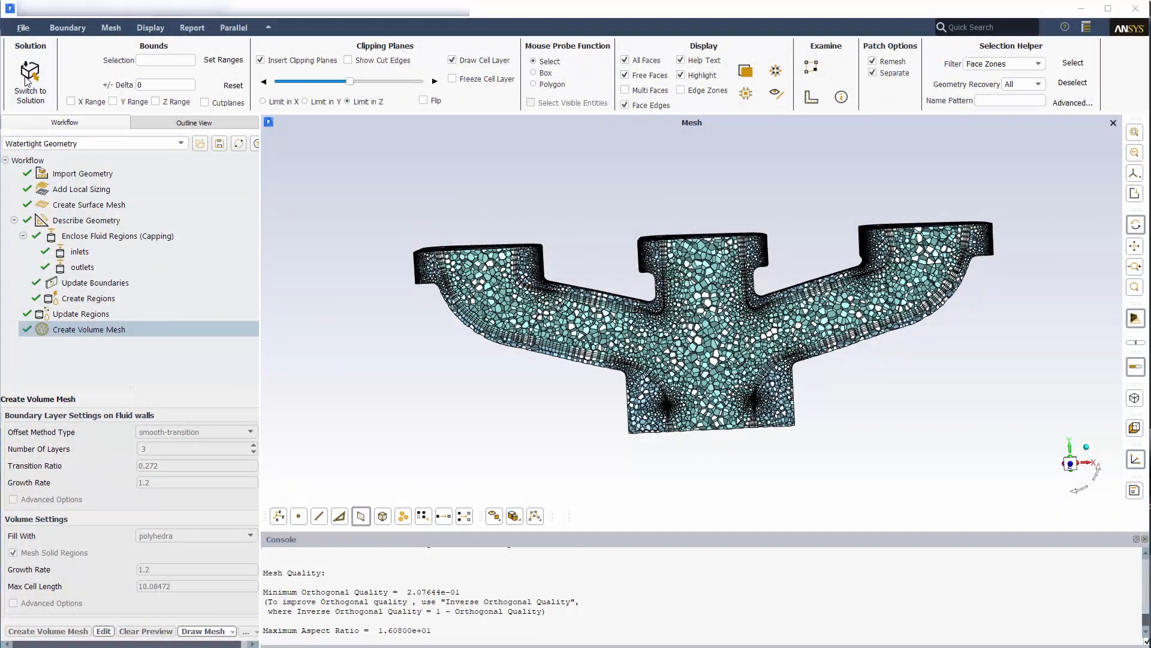
# Step: Load the mesh into the solver and switch the viscous model to standard k-epsilon (2 eqn)
pyautogui.click(29, 84)
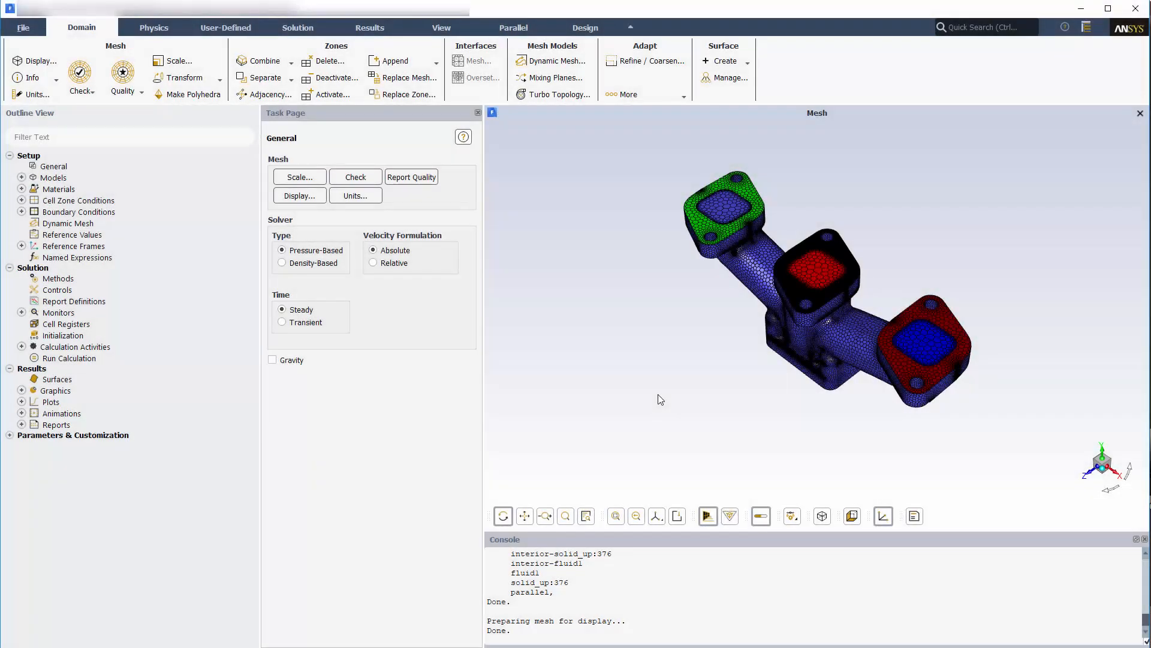
pyautogui.click(153, 28)
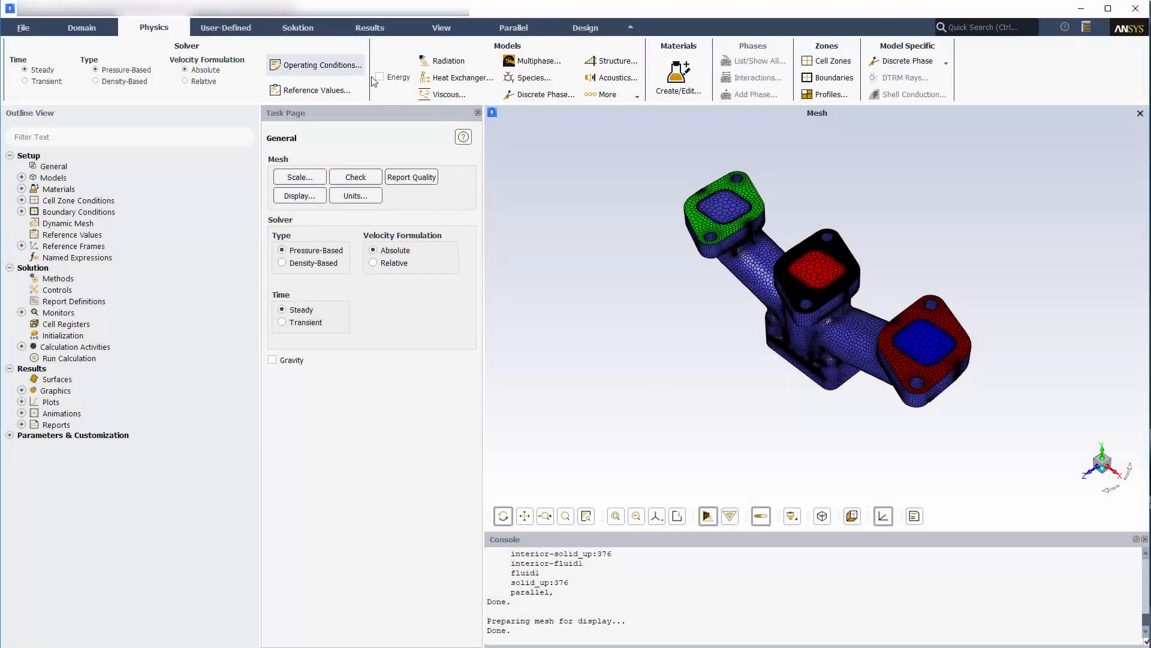
pyautogui.click(447, 93)
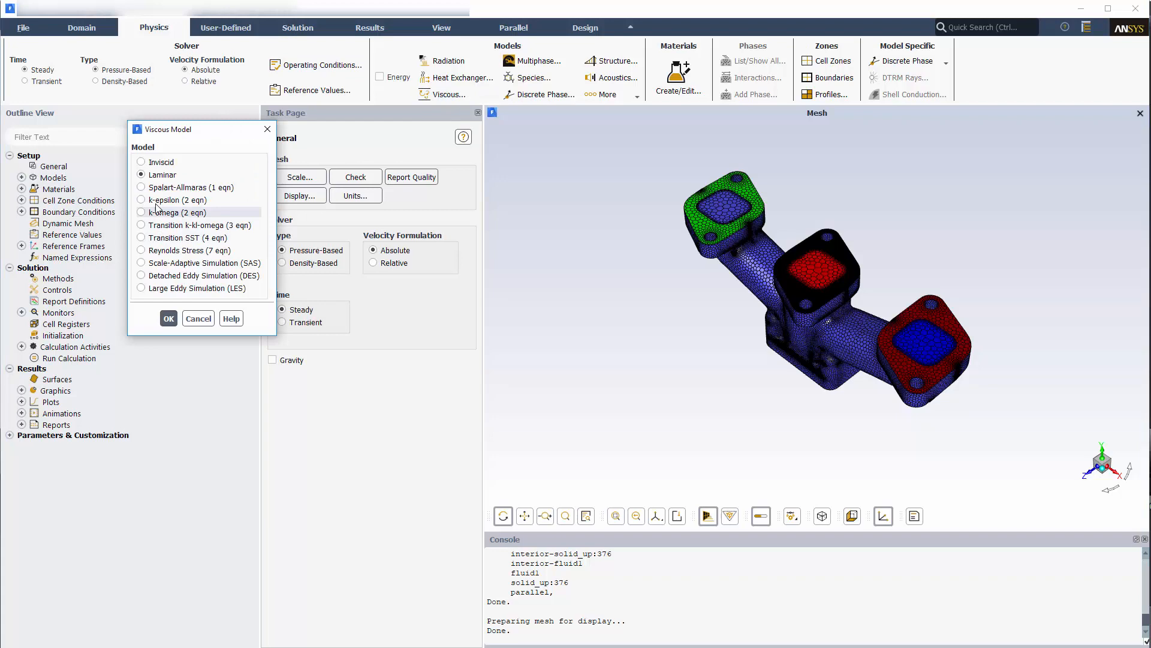
pyautogui.click(142, 200)
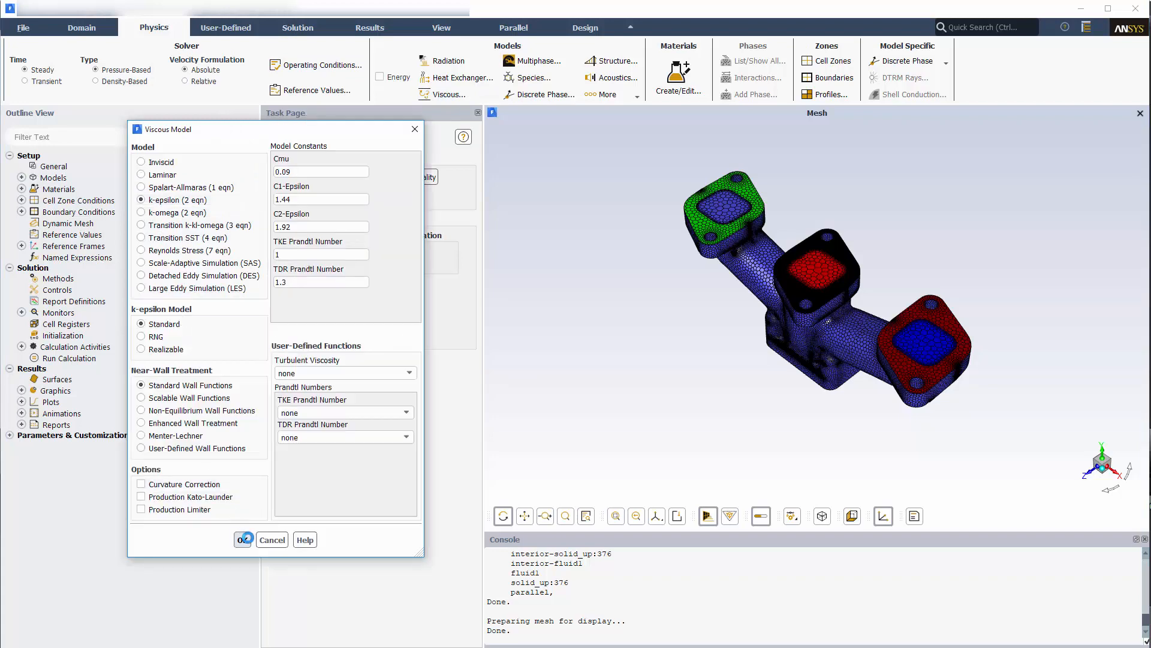
pyautogui.click(242, 538)
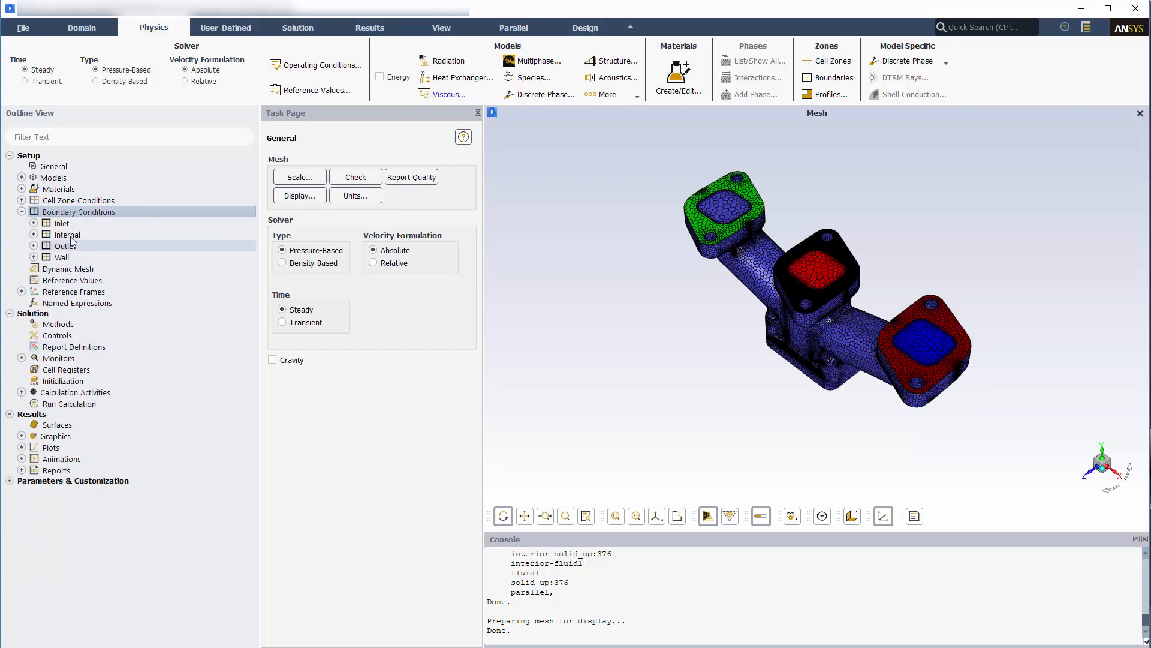
# Step: Set inlets to 10 m/s with 10% intensity and 5 mm hydraulic diameter, copied to inlets1 and inlets2
pyautogui.click(34, 223)
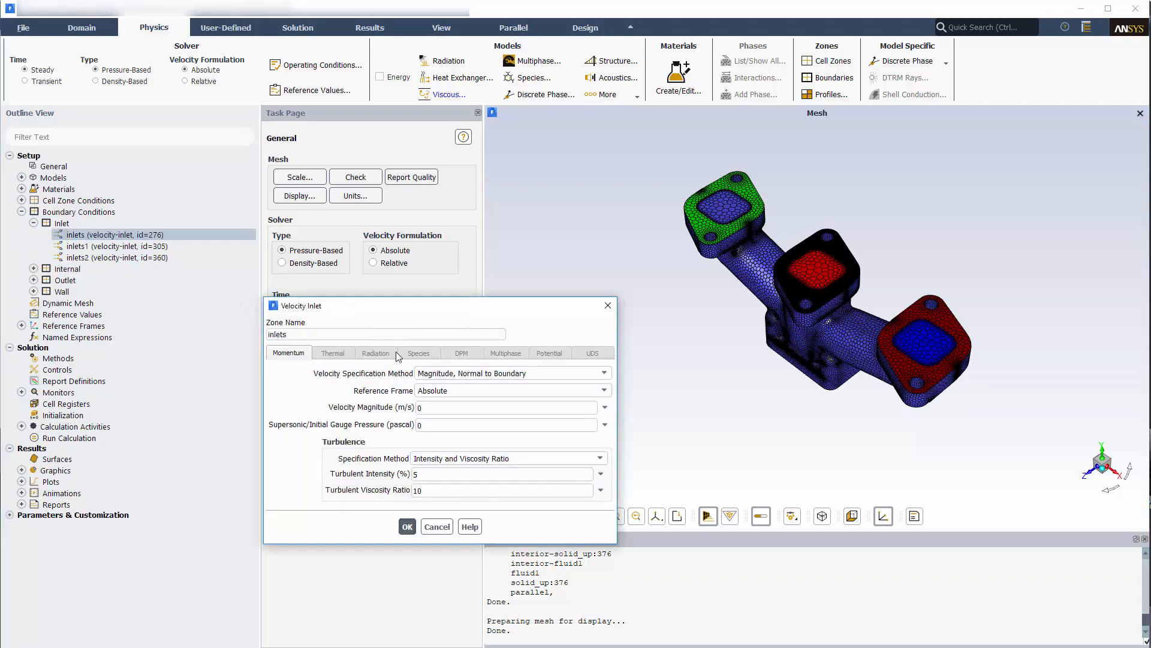
pyautogui.click(600, 457)
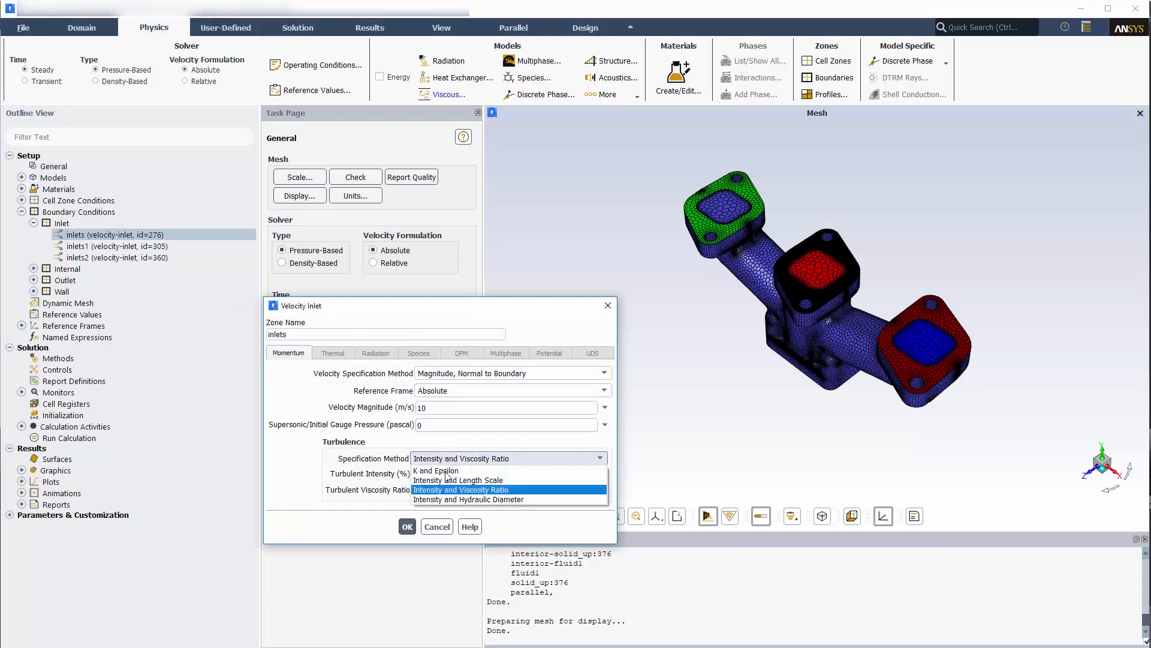
pyautogui.click(469, 499)
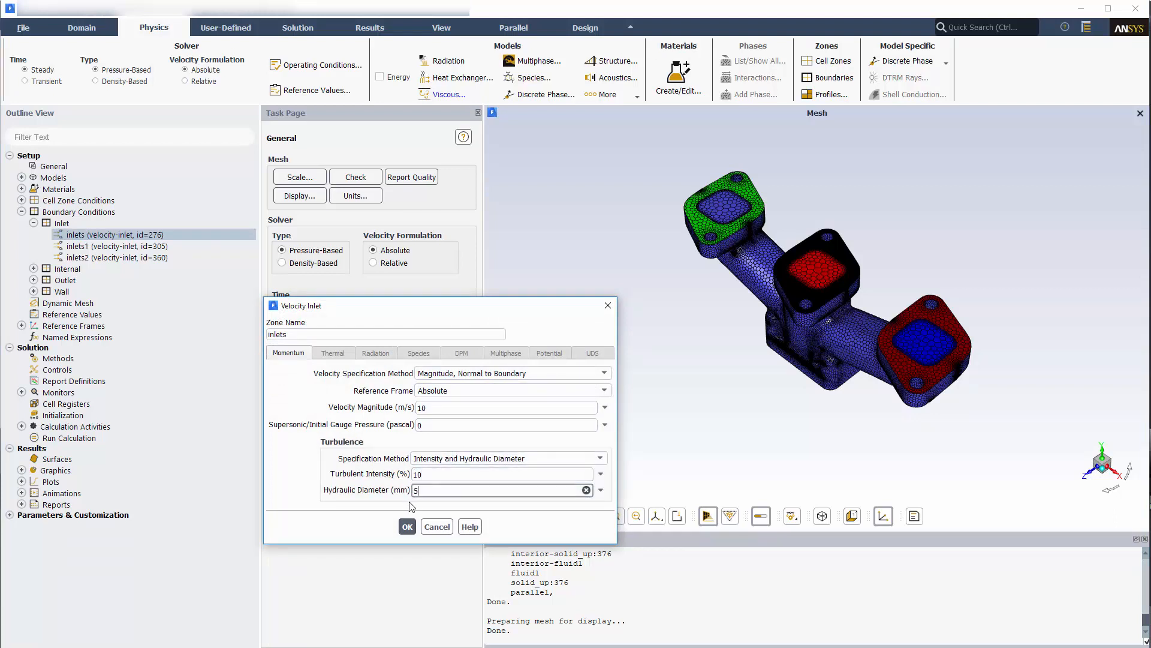
pyautogui.rightClick(96, 233)
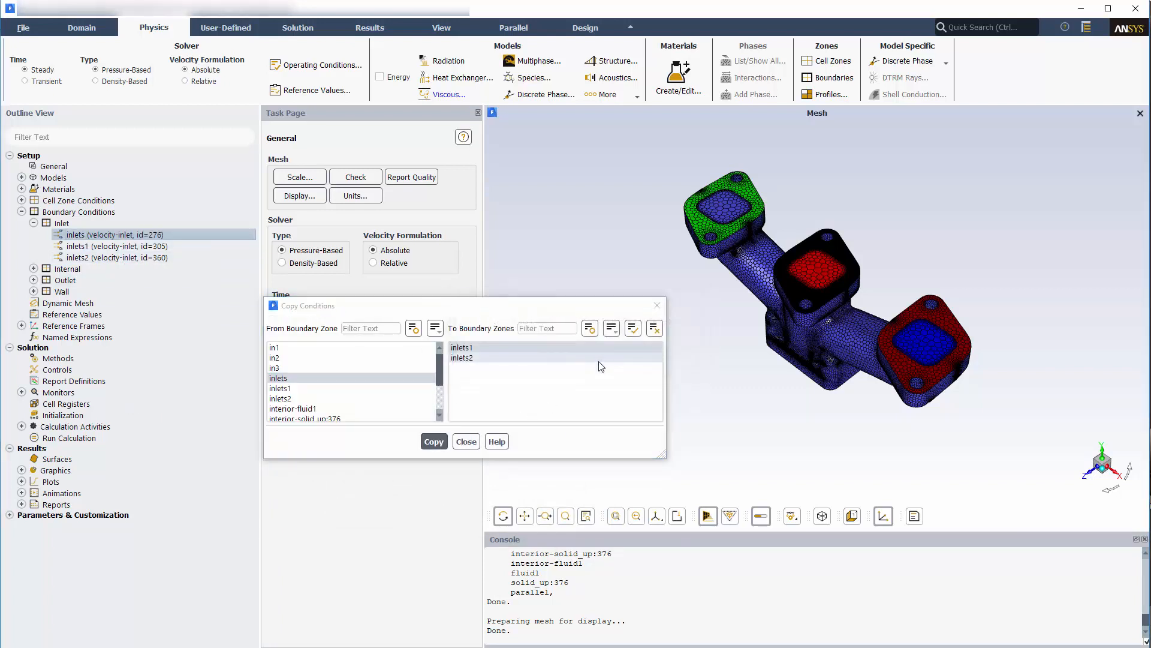
pyautogui.click(465, 440)
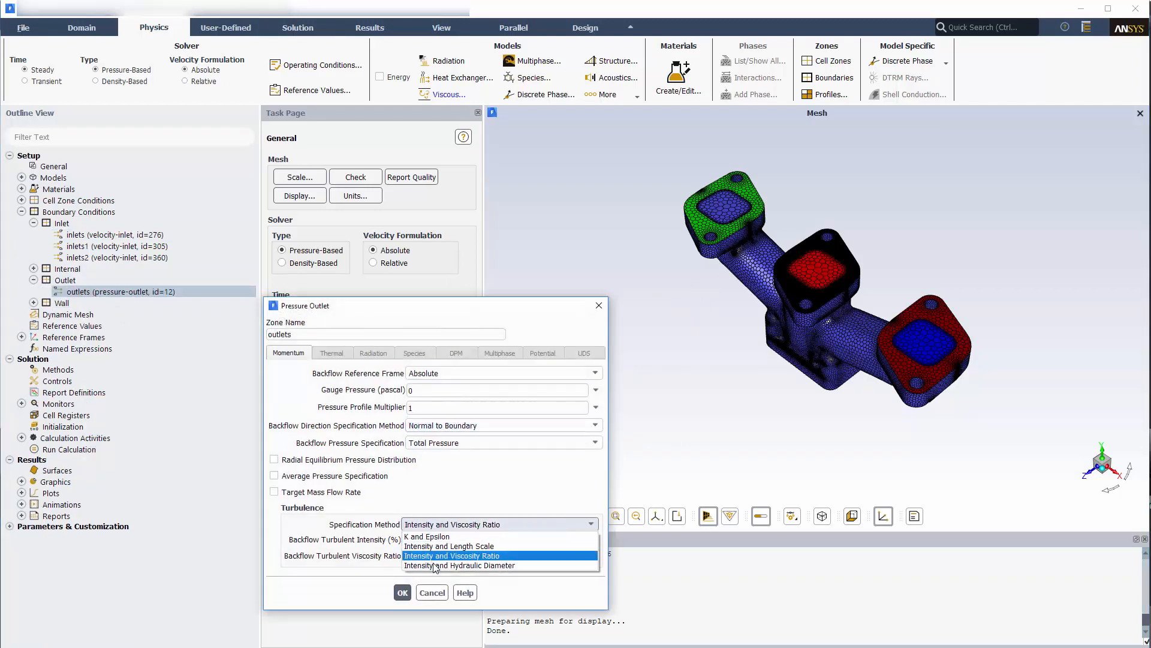
# Step: Give the outlet intensity and hydraulic diameter turbulence, then create point surface point-13
pyautogui.click(461, 565)
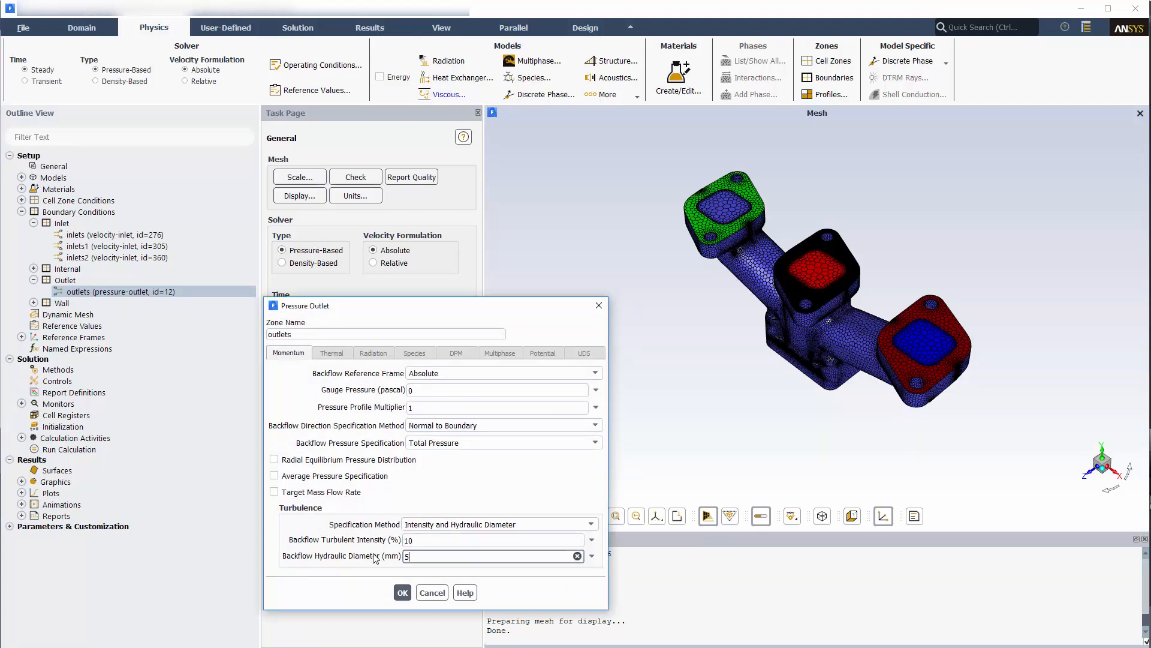
pyautogui.click(402, 591)
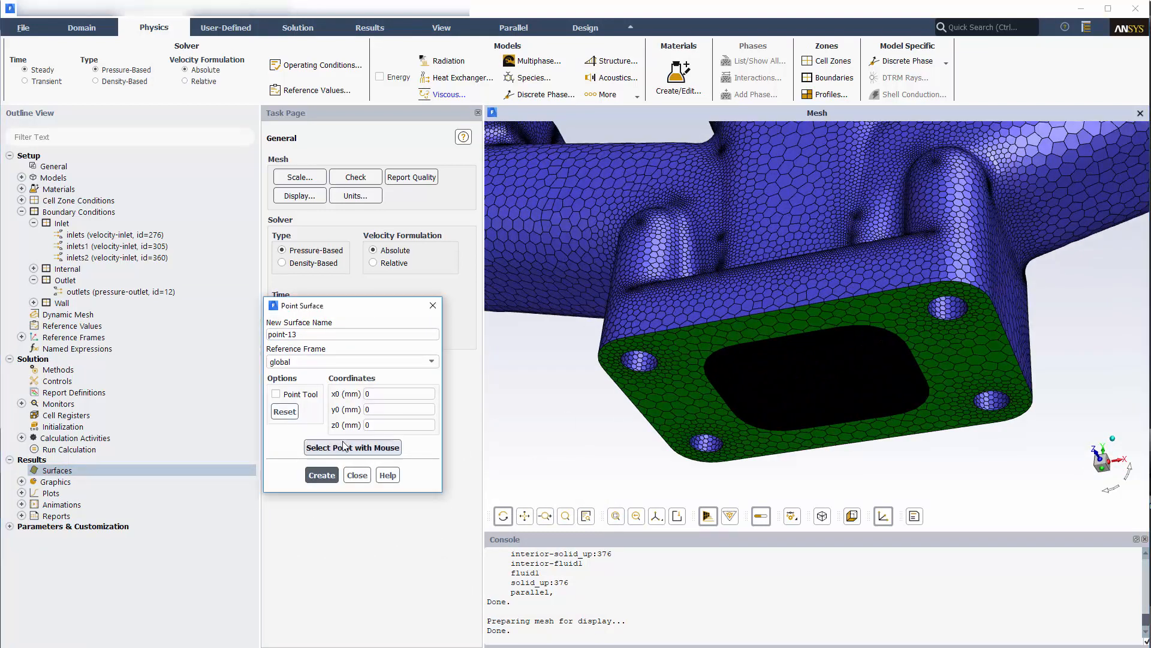
pyautogui.click(820, 388)
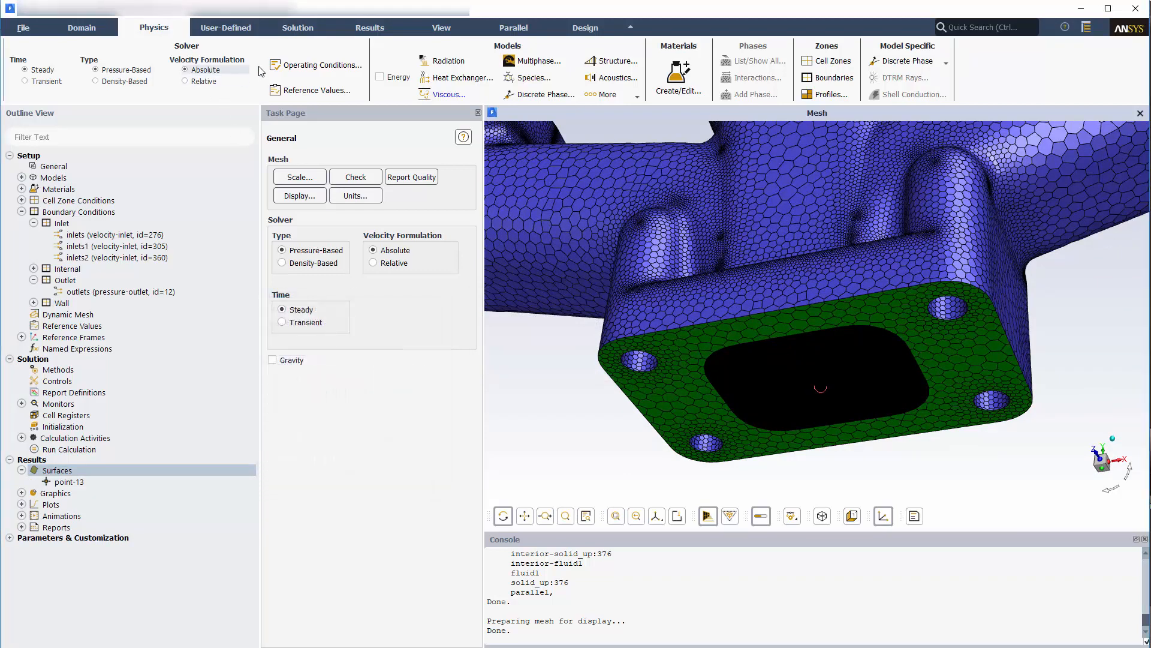
# Step: Define facet-maximum velocity report 'point-vel' on point-13, written to file, plot and console
pyautogui.click(298, 27)
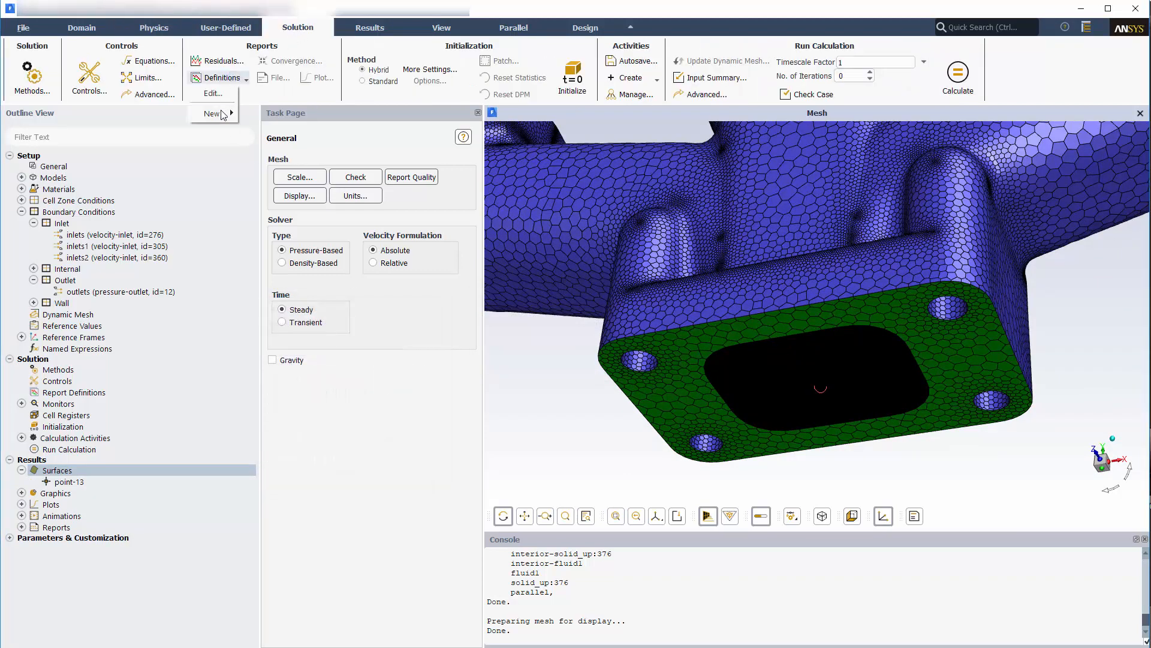
pyautogui.click(276, 116)
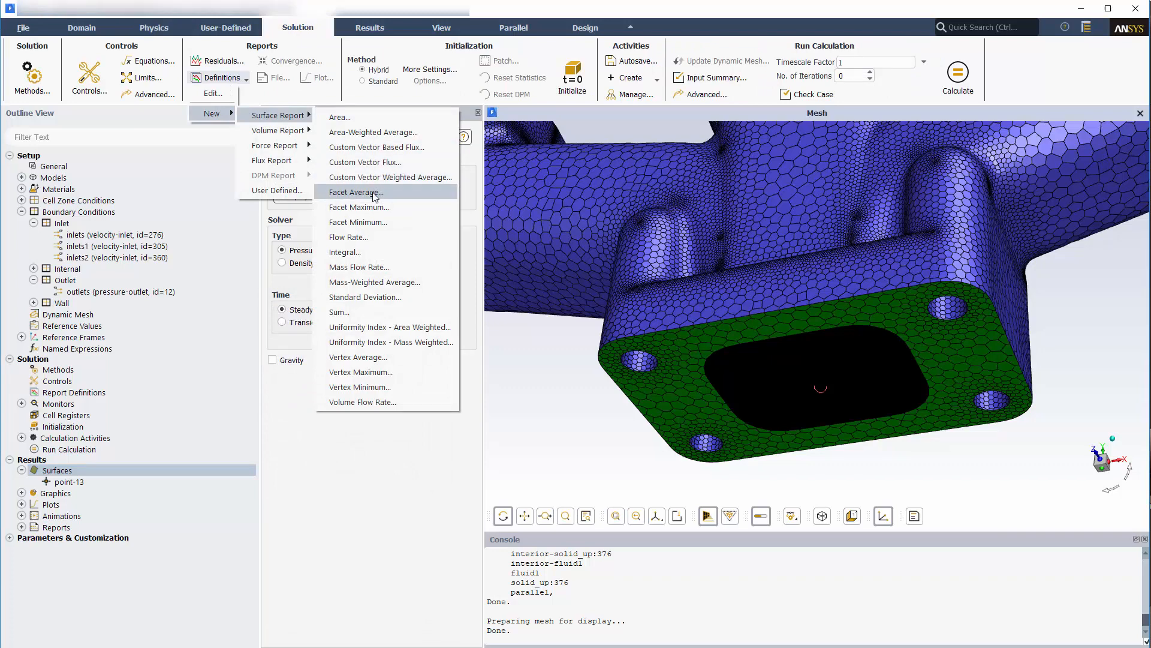
pyautogui.click(361, 208)
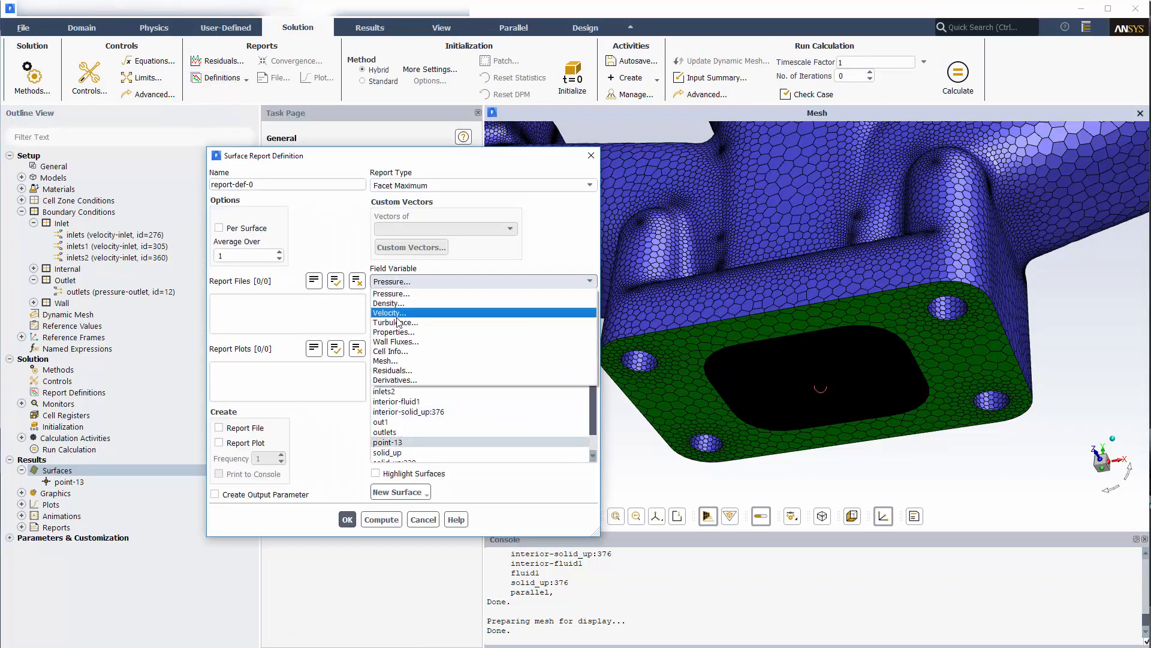
pyautogui.click(390, 313)
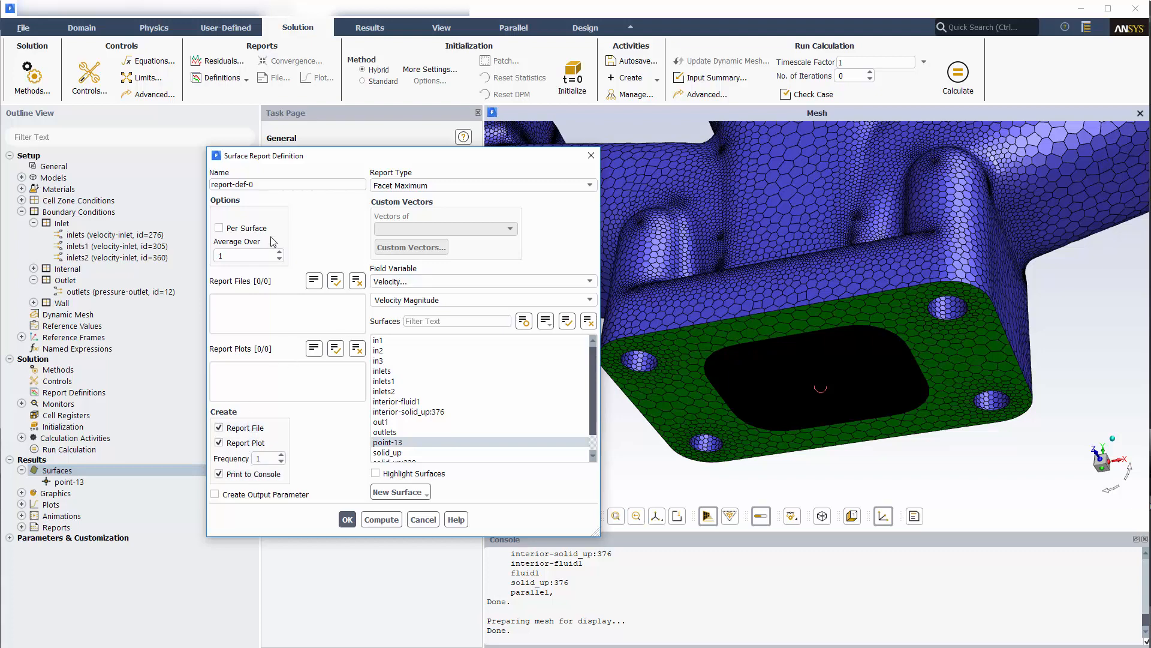
pyautogui.write('point')
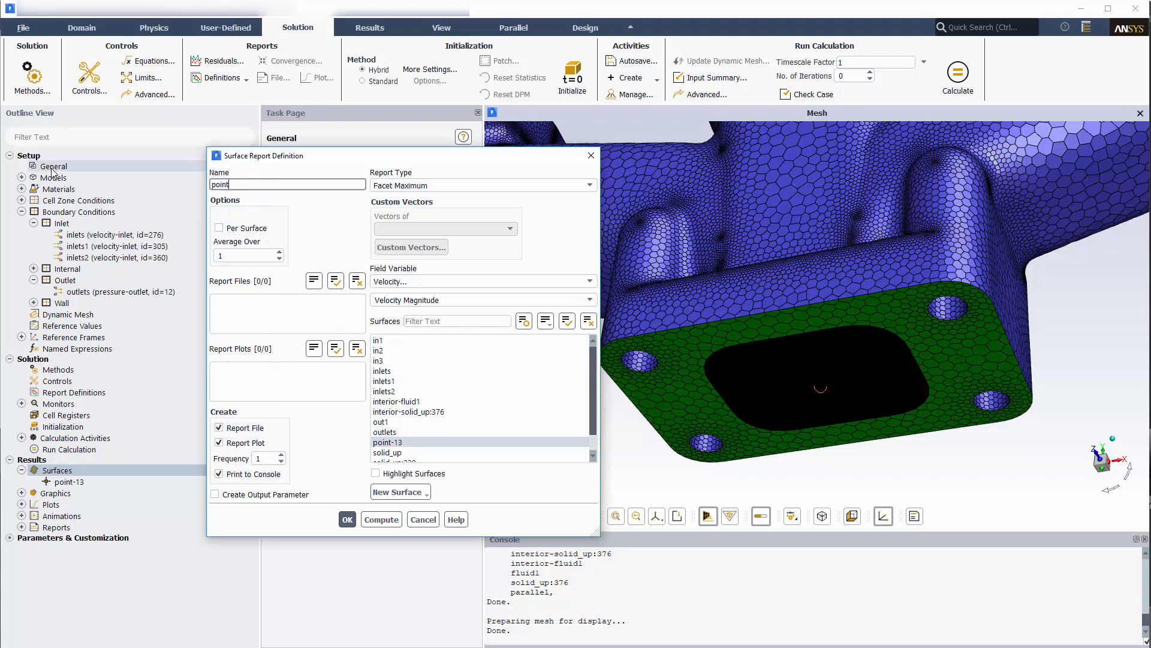
pyautogui.write('-vel')
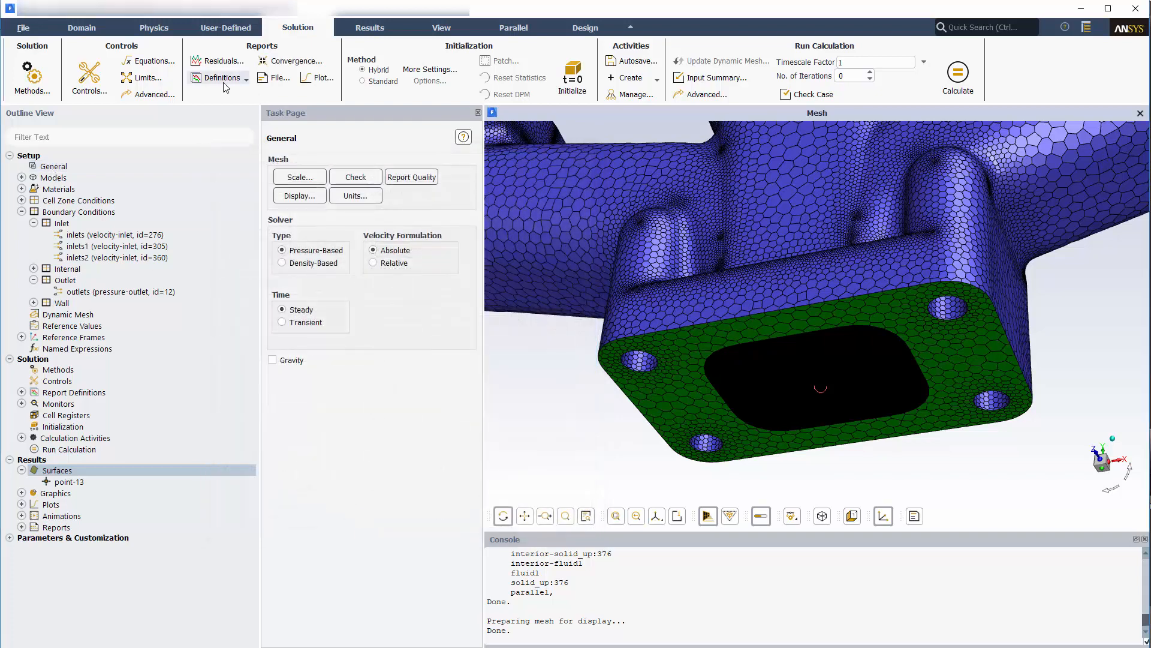
# Step: Define 'mass-balance' mass flow rate report over inlets, inlets1, inlets2 and outlets
pyautogui.click(222, 77)
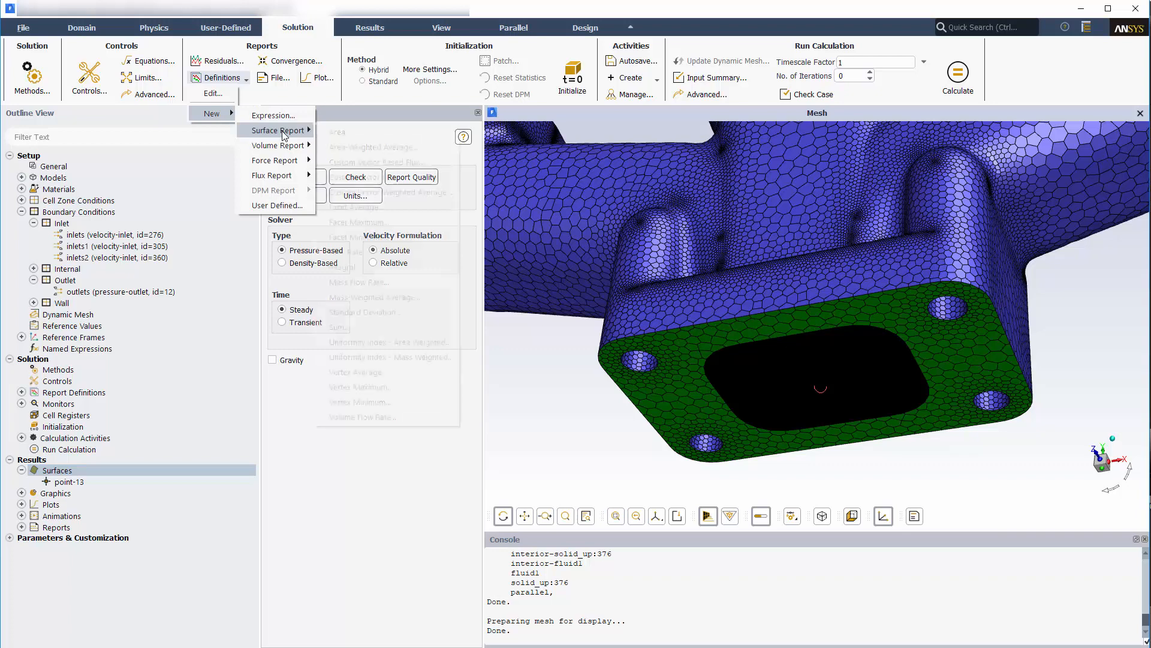
pyautogui.click(335, 131)
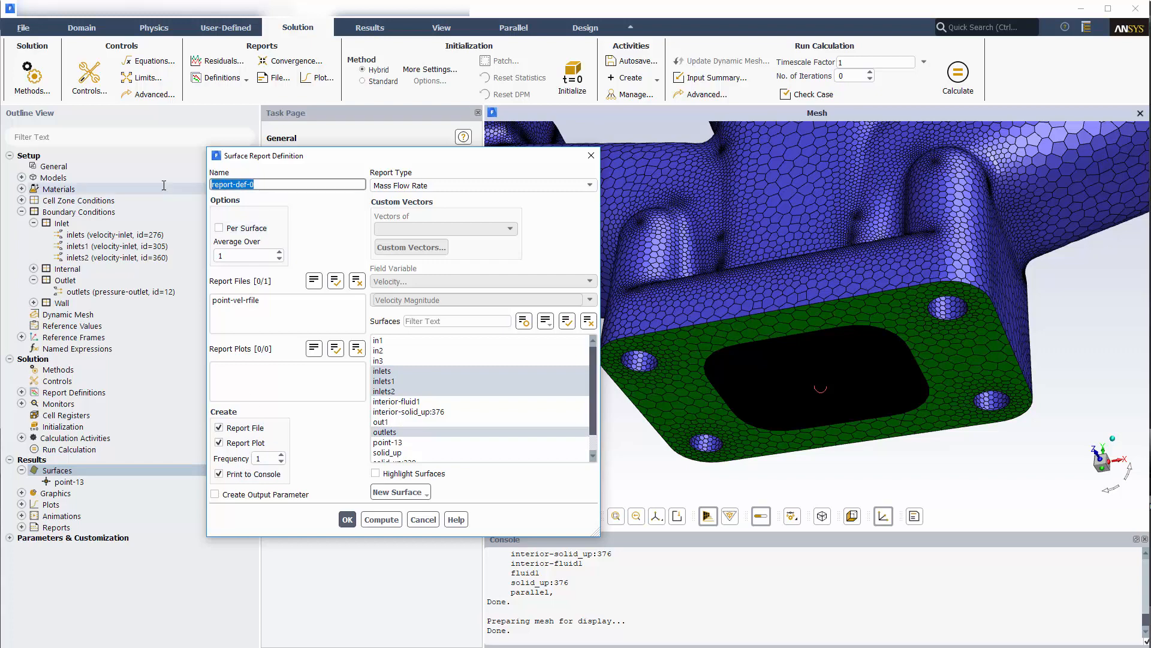
pyautogui.write('mass-balance')
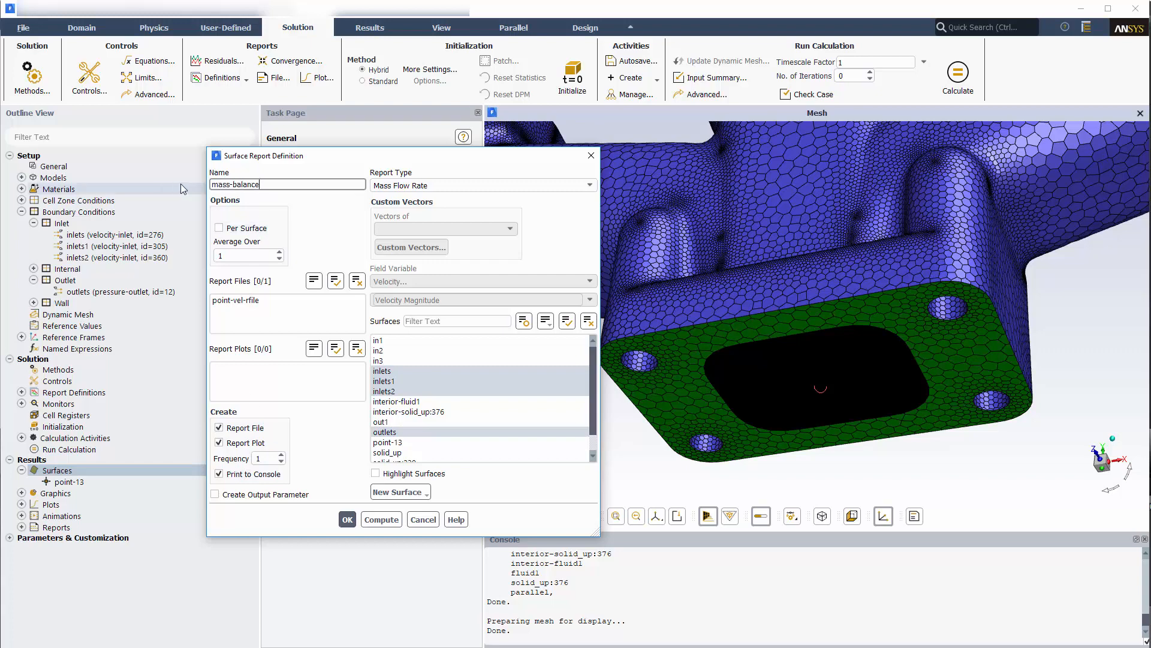
pyautogui.click(347, 518)
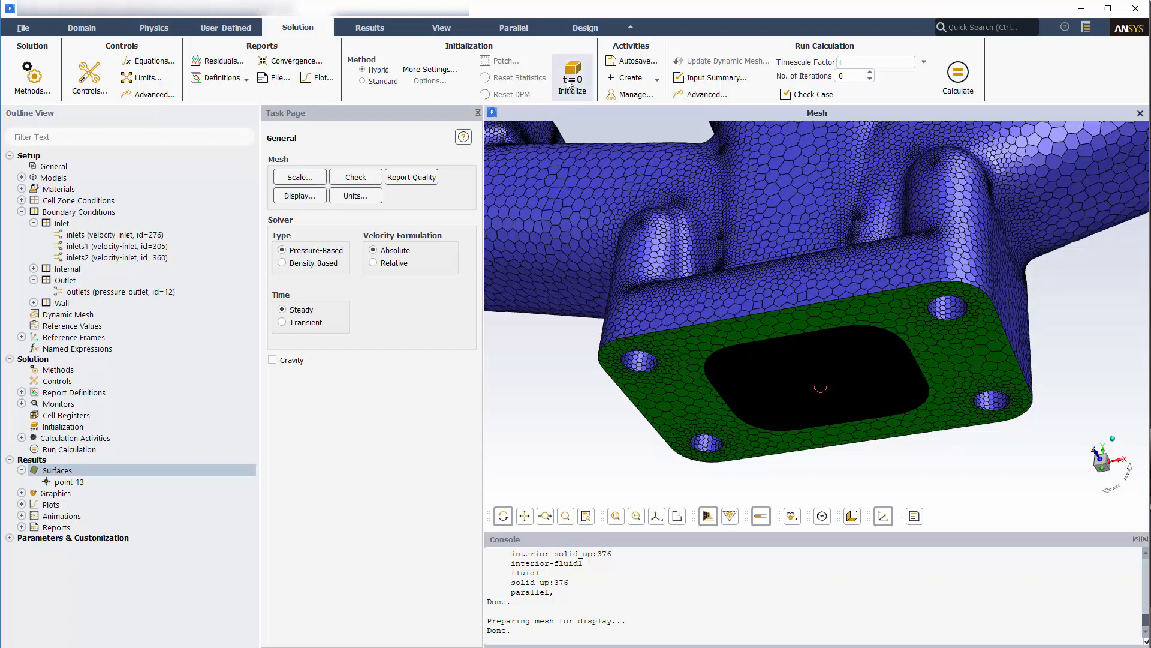
# Step: Initialize the flow field, set 500 iterations and start the calculation
pyautogui.click(572, 71)
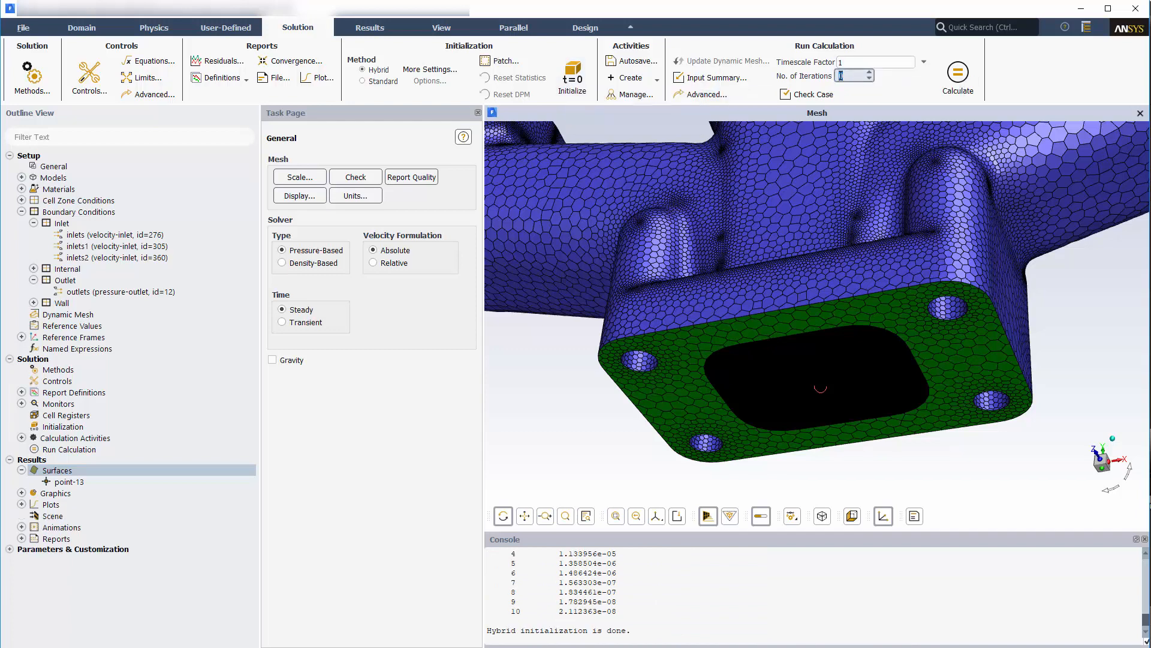
pyautogui.write('500')
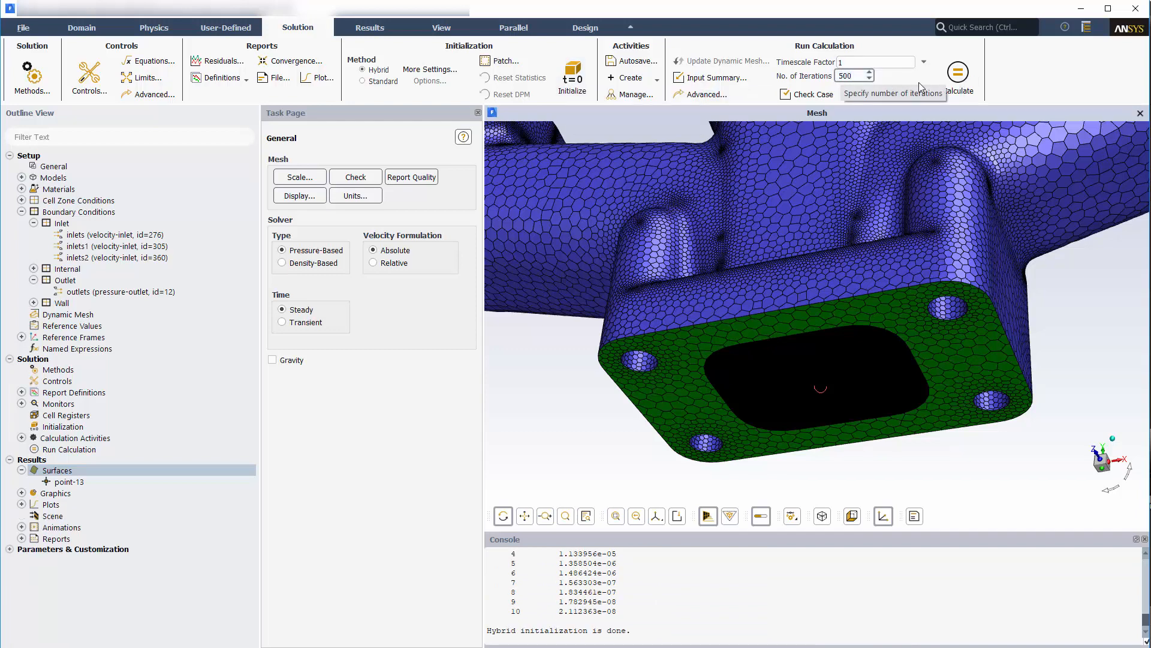
pyautogui.click(957, 73)
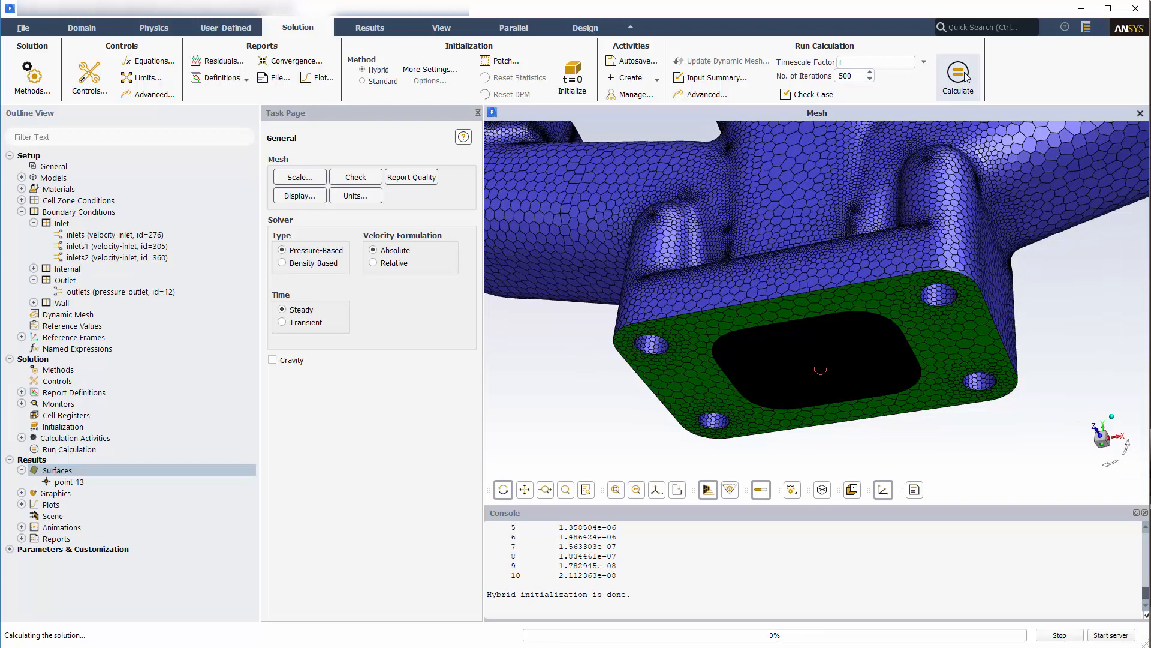
# Step: Monitor mass-balance, point-vel and scaled residual plots during the run, then move to Results
pyautogui.click(957, 74)
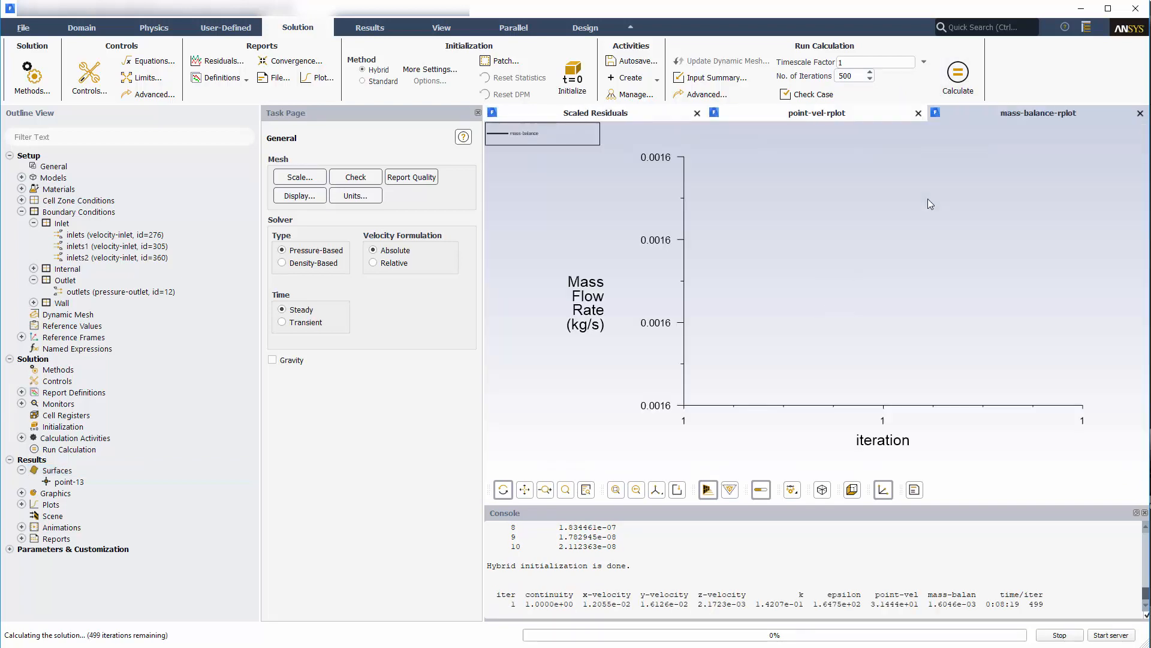
pyautogui.click(957, 75)
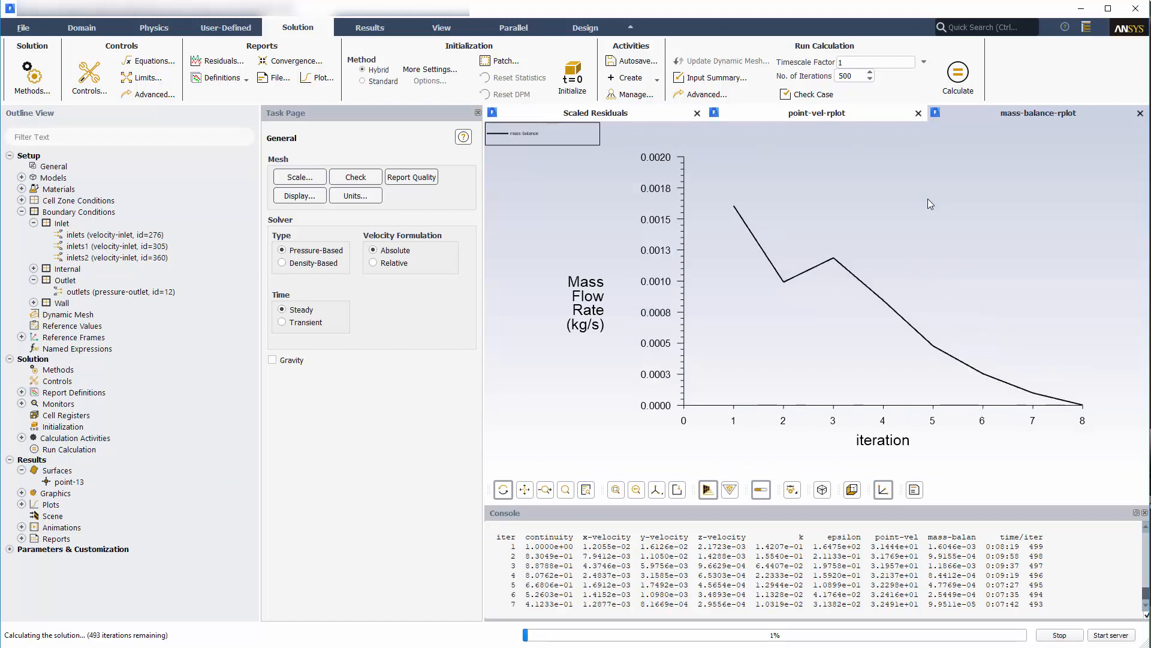
pyautogui.click(815, 112)
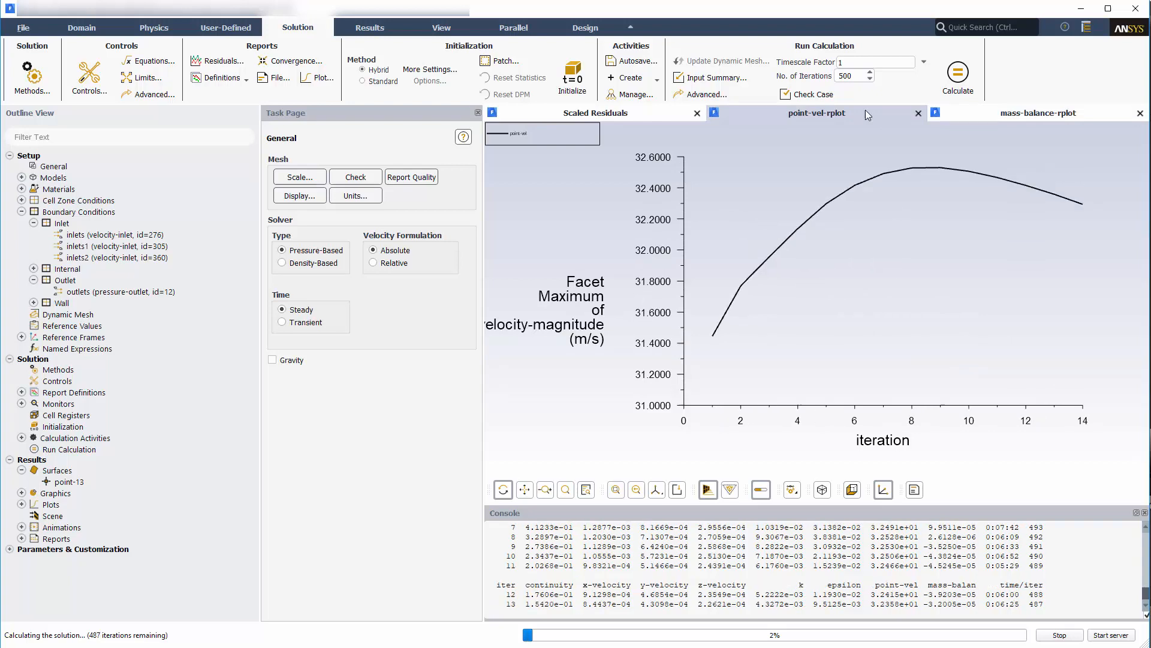
pyautogui.click(596, 113)
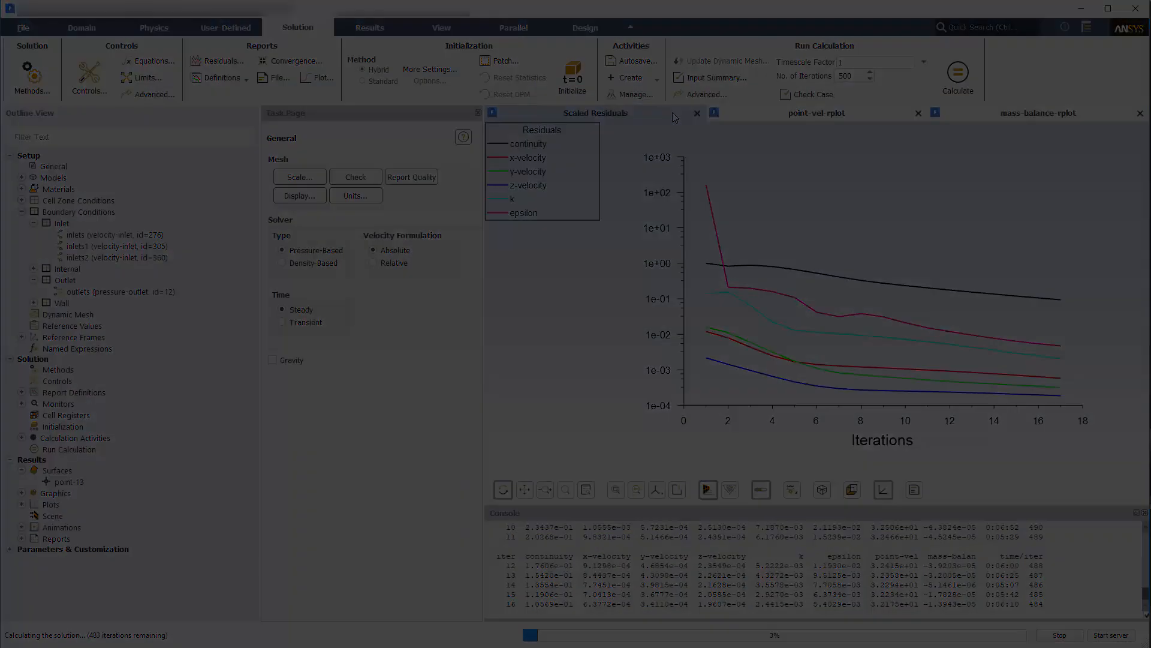
pyautogui.click(370, 28)
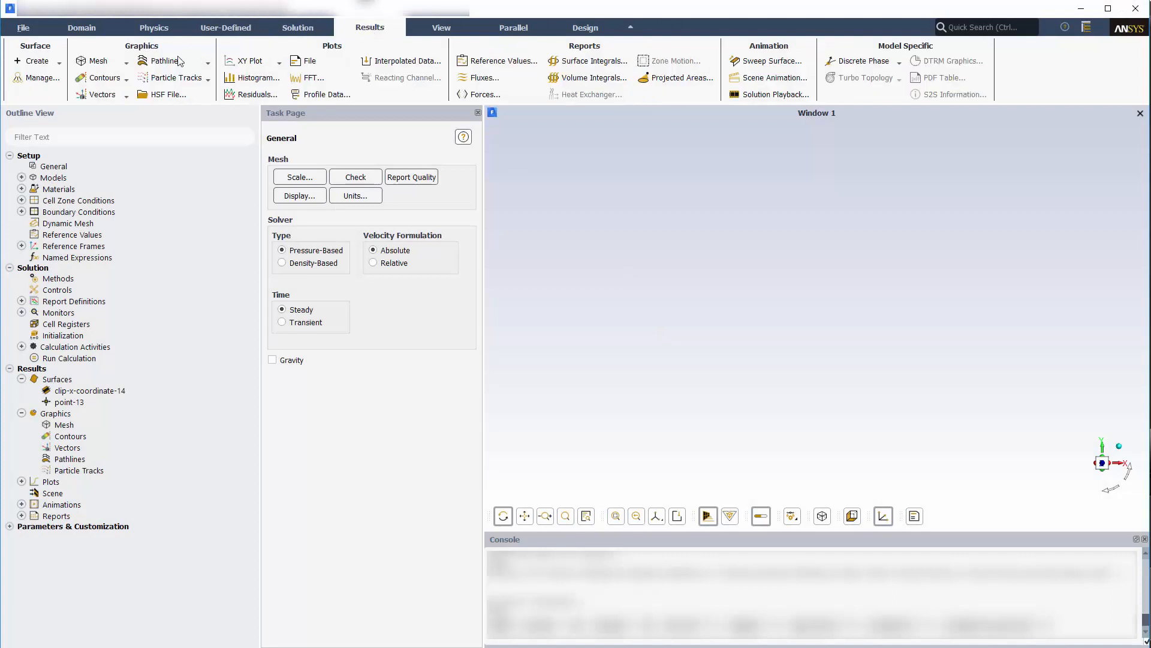
# Step: Display pathlines-1 from inlets, inlets1, inlets2, coloured by particle time with path skip 5
pyautogui.click(163, 61)
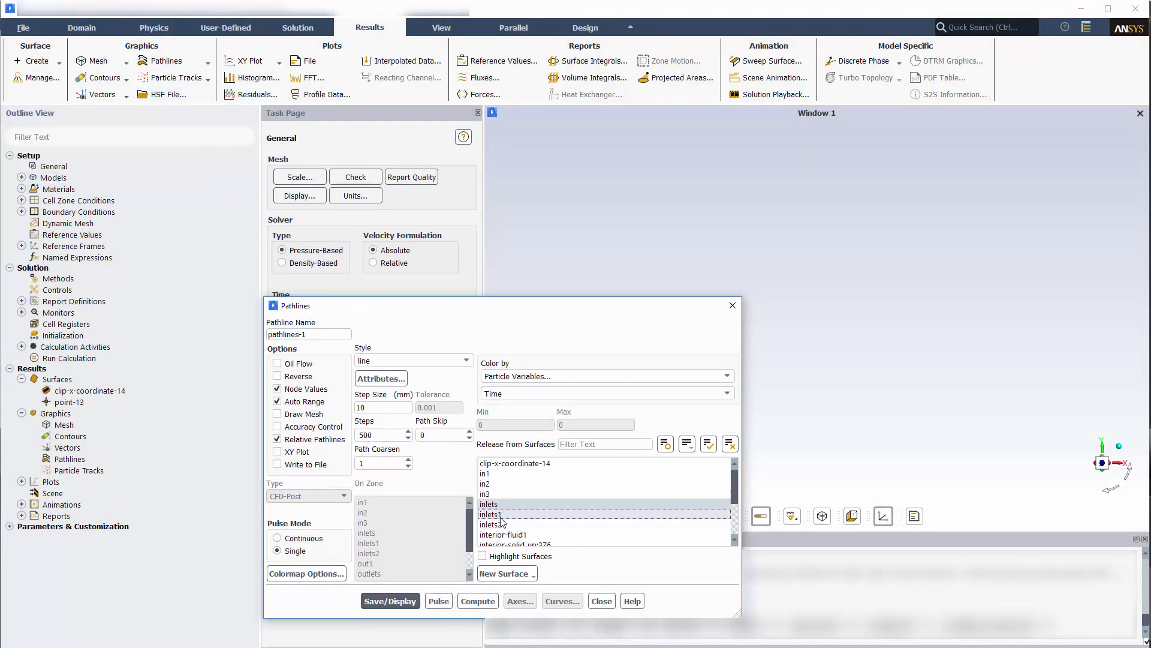
pyautogui.write('5')
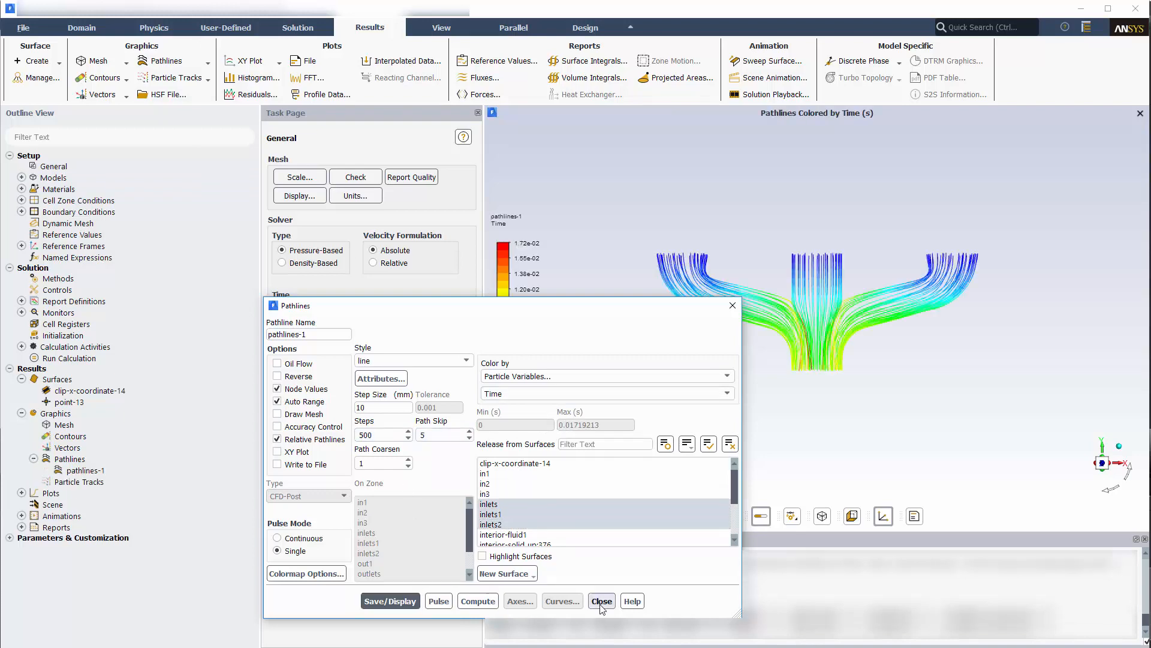
pyautogui.click(601, 601)
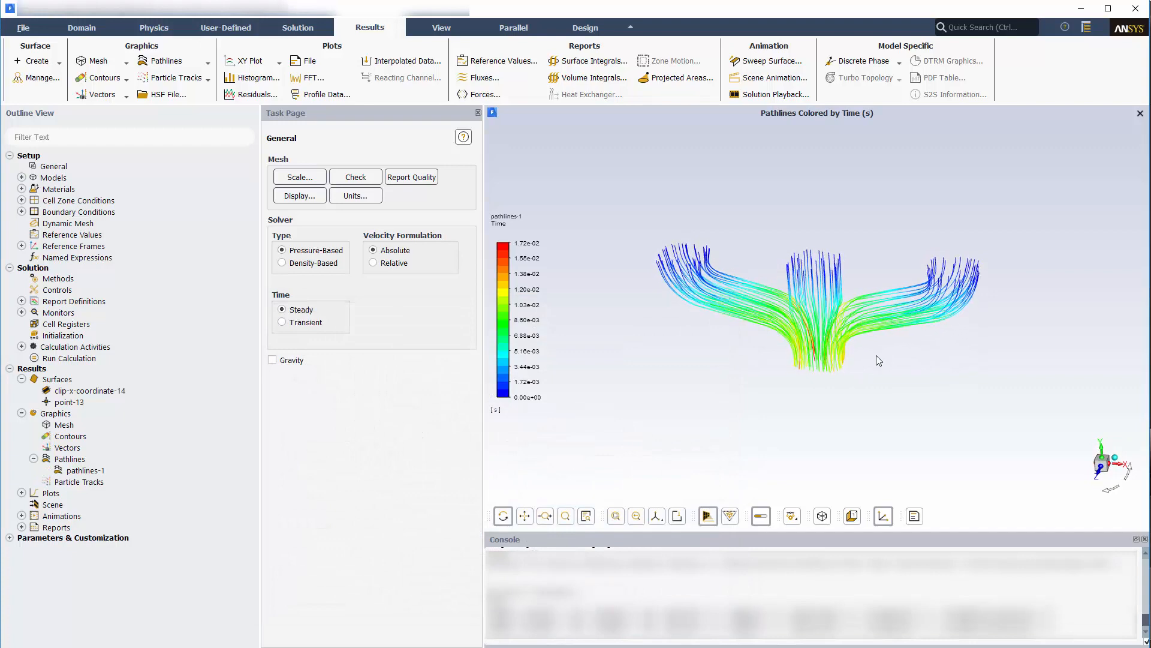
# Step: Create scene-1 overlaying pathlines-1 on mesh-1 at 55 transparency and save it
pyautogui.rightClick(51, 505)
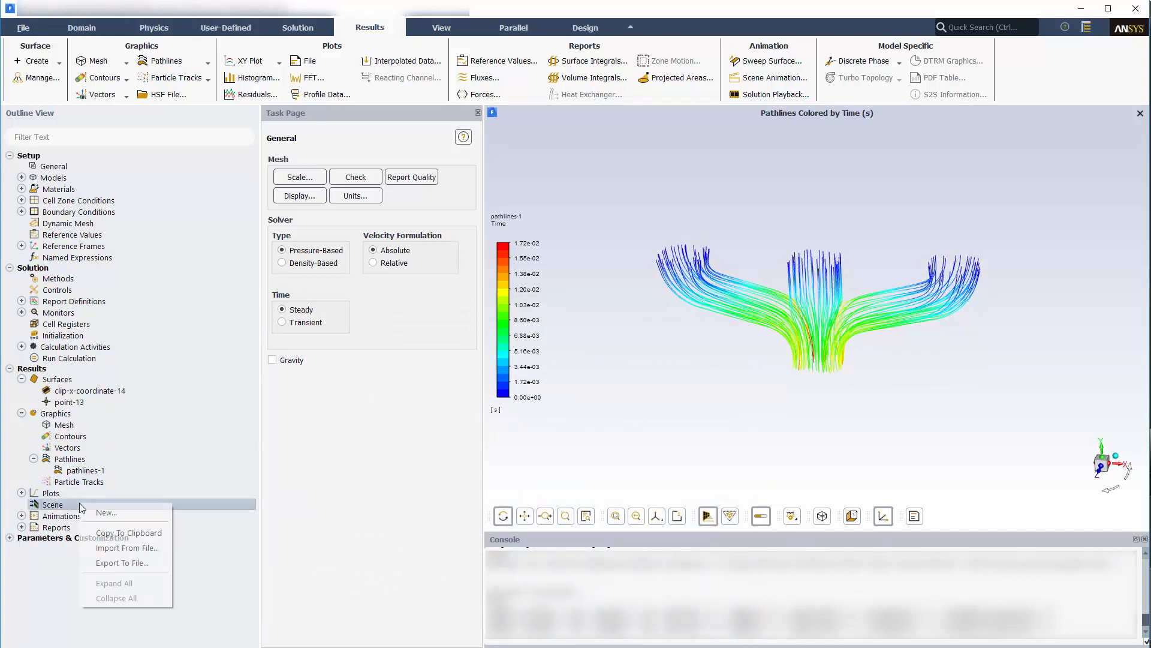
pyautogui.click(105, 512)
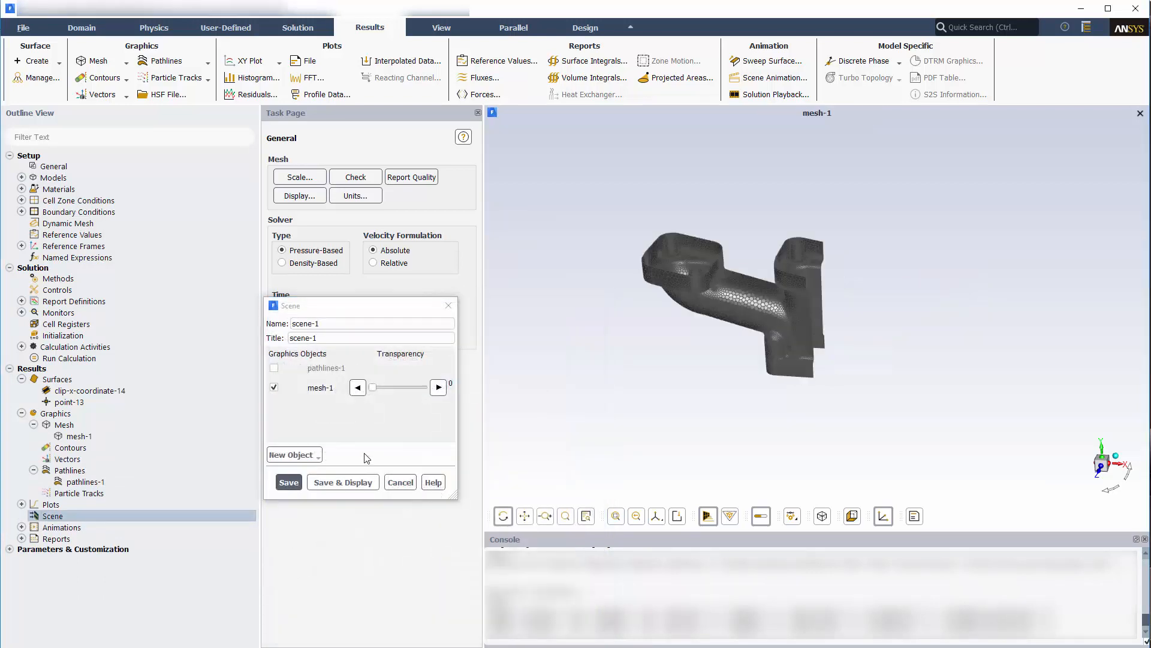
pyautogui.moveTo(372, 387); pyautogui.dragTo(397, 387)
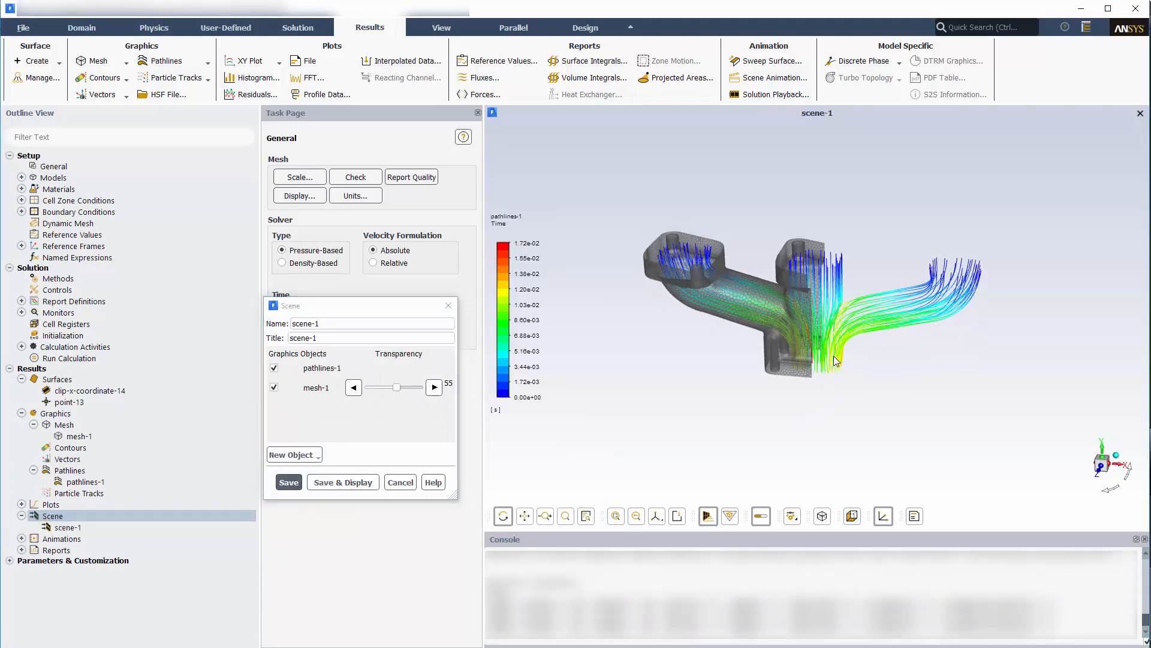
pyautogui.click(123, 77)
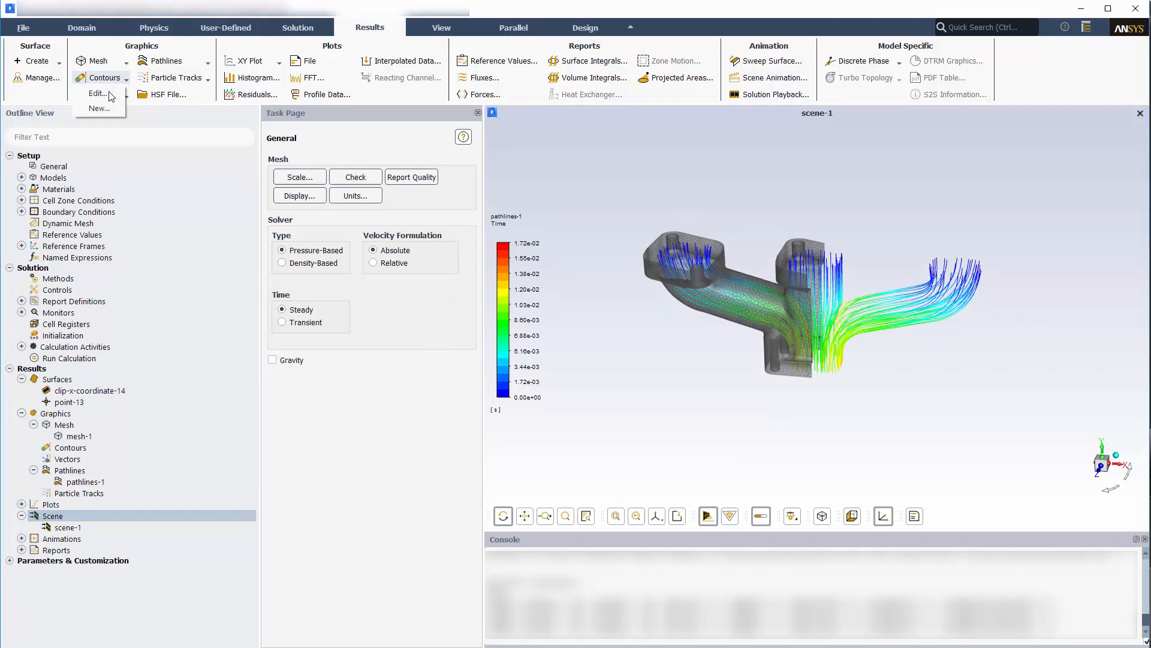
# Step: Create contour-1 of Velocity Magnitude on outlets with Draw Mesh enabled
pyautogui.click(99, 107)
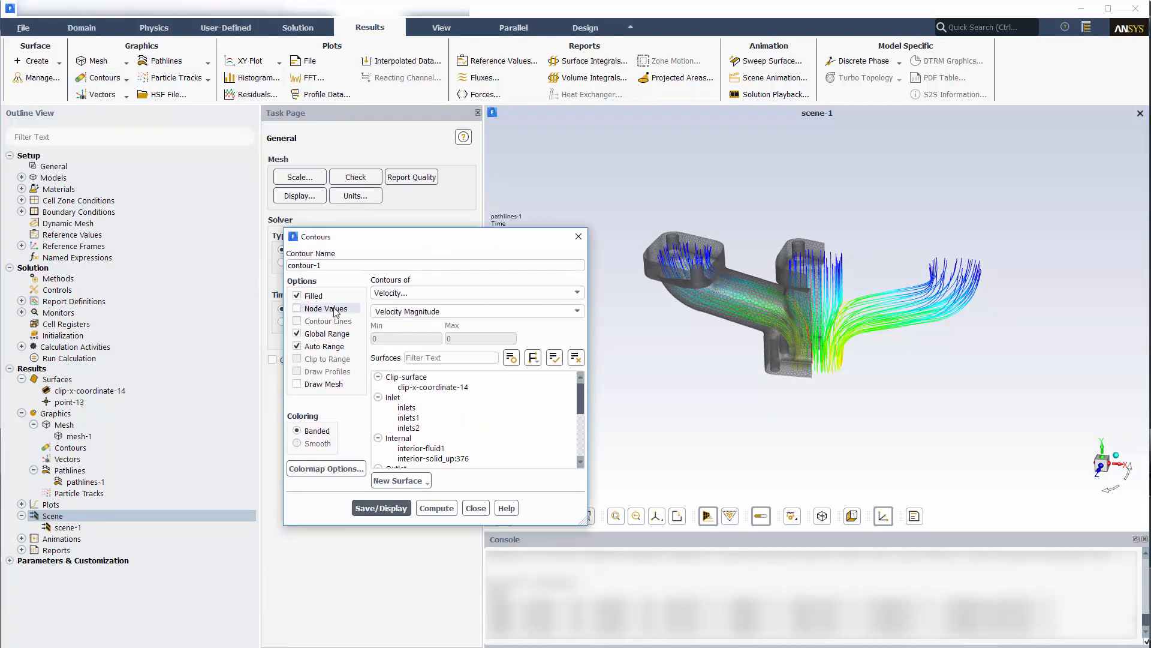
pyautogui.click(298, 308)
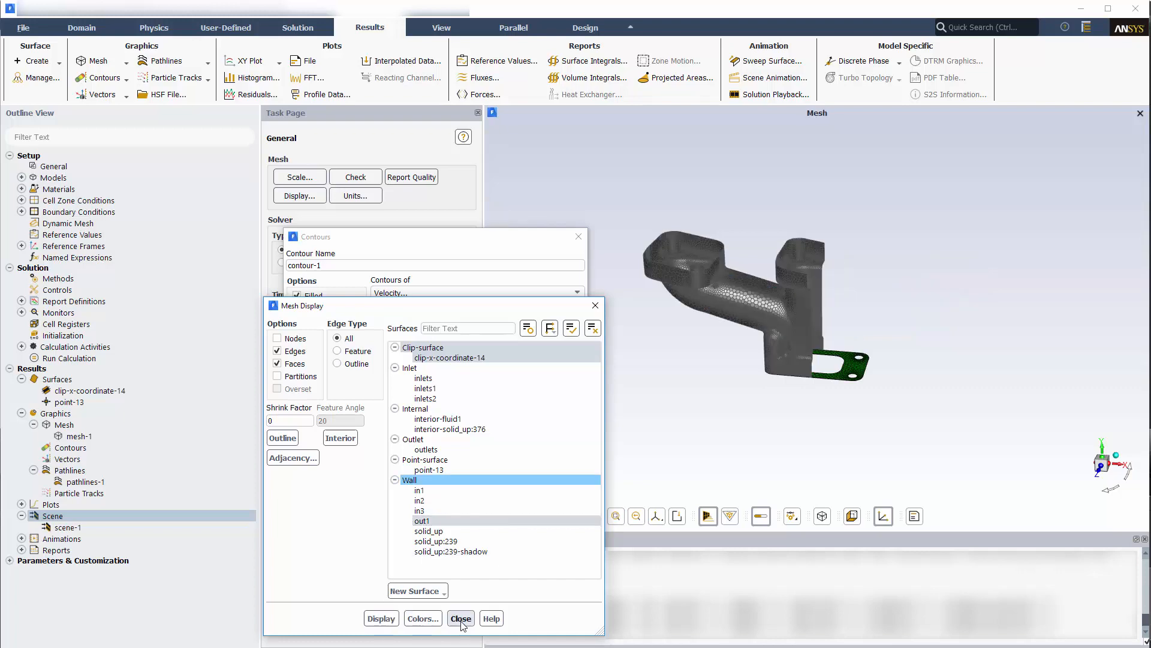
pyautogui.click(461, 618)
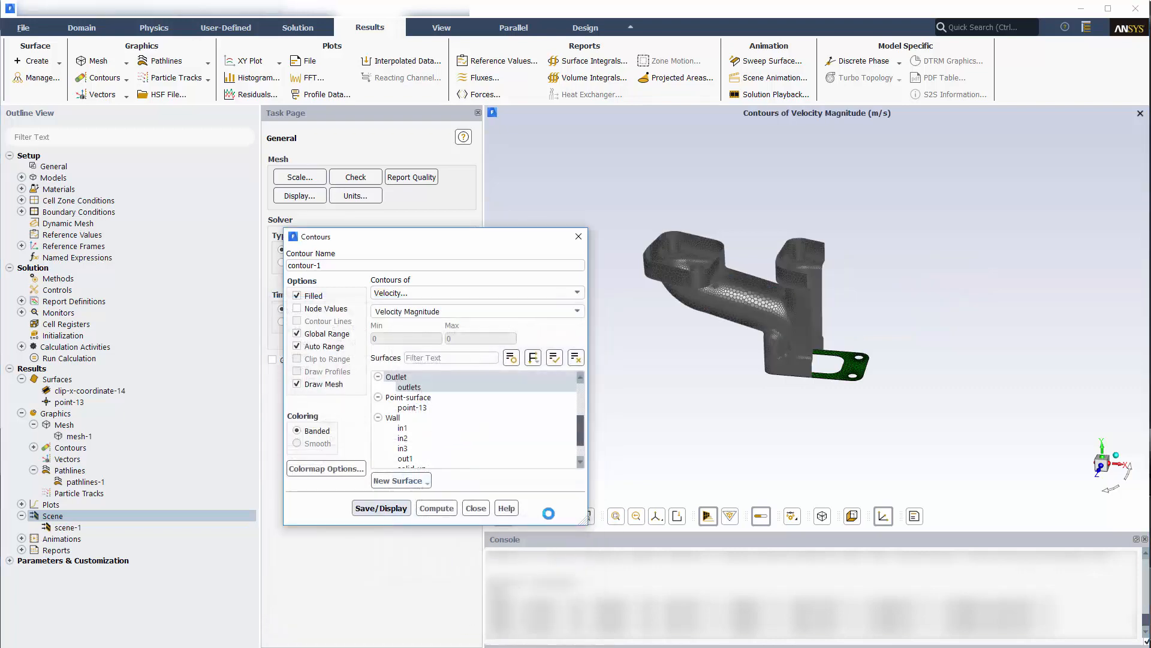